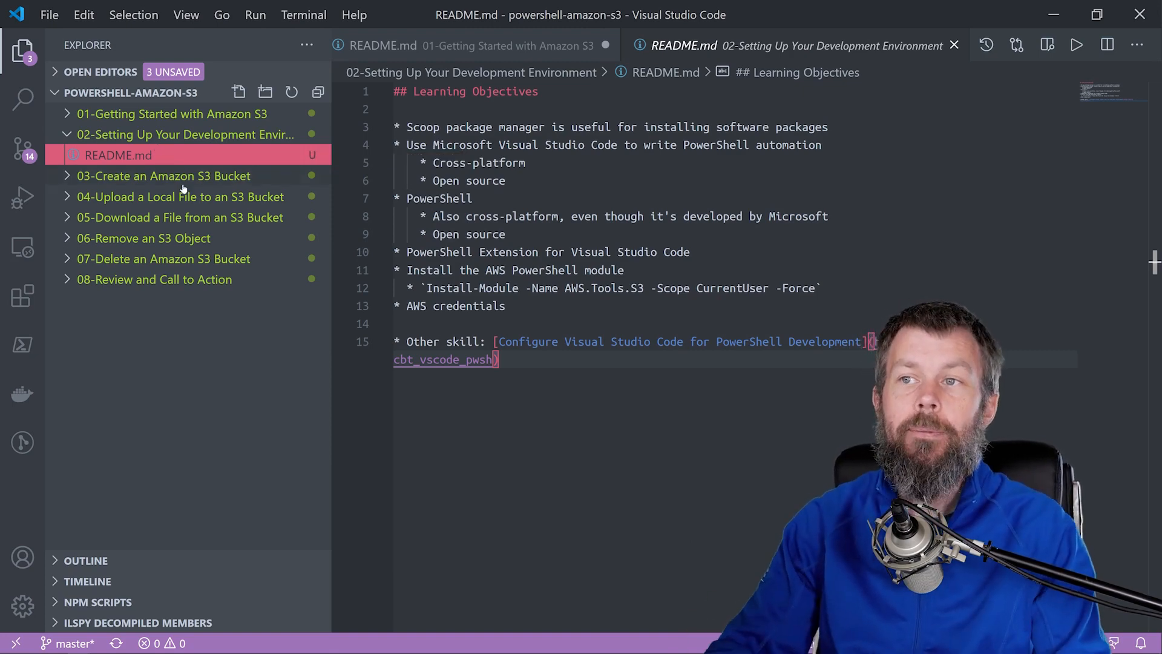
Expand the 03-Create an Amazon S3 Bucket folder and open its README.md
left_click(163, 176)
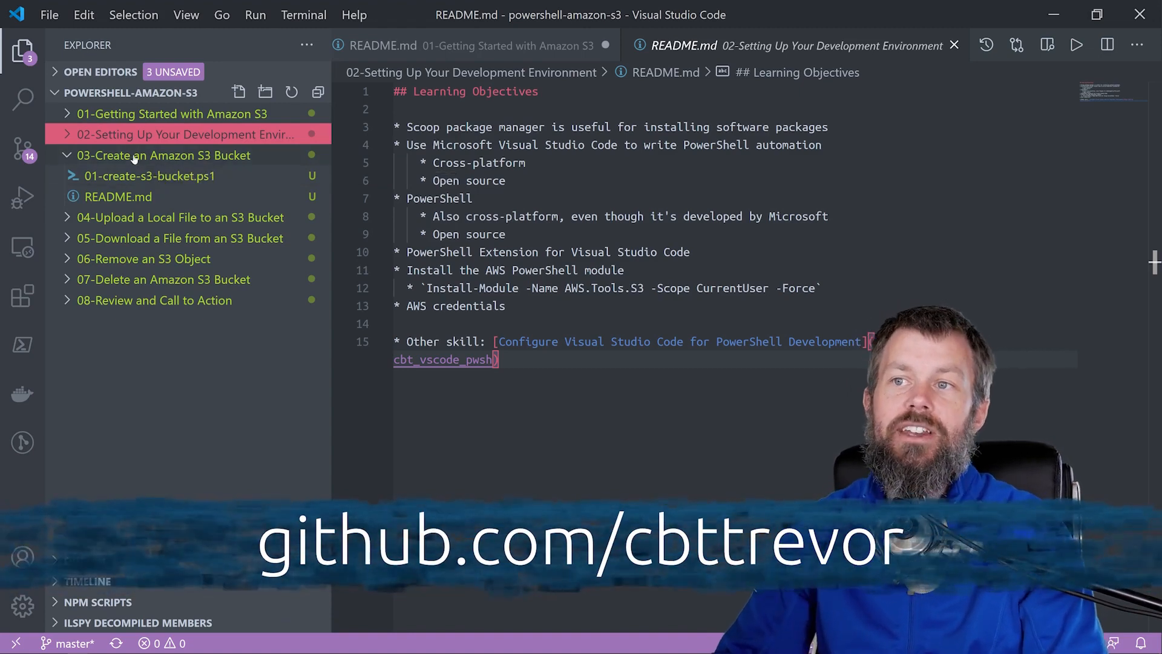
left_click(118, 196)
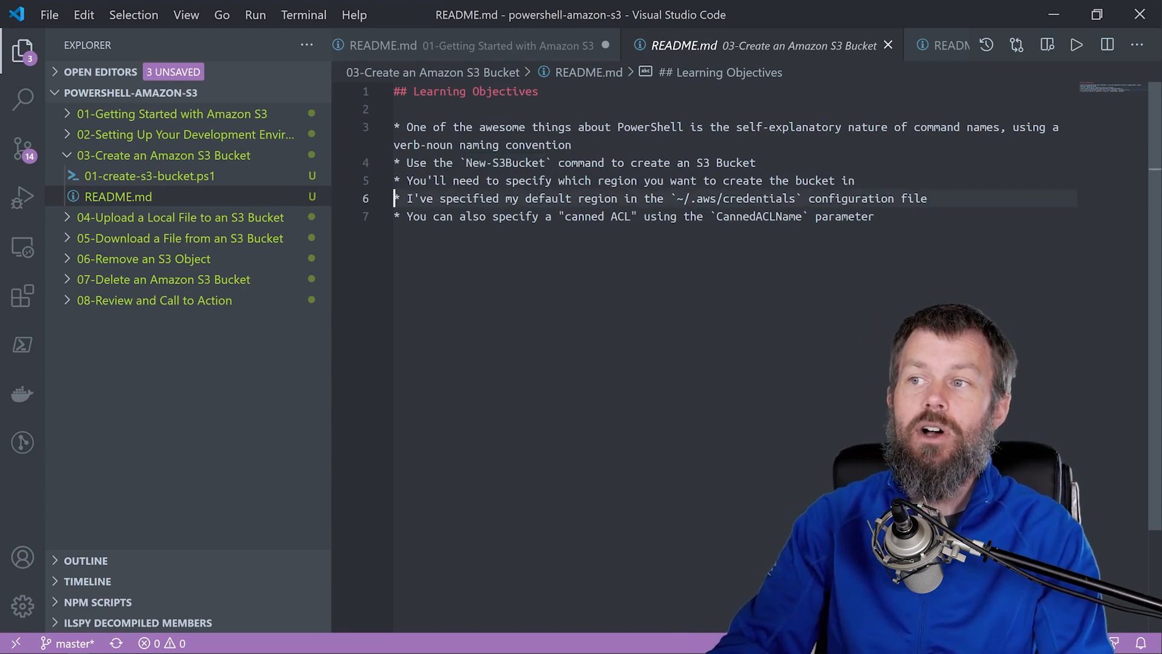
Switch from VS Code to the empty Windows Terminal PowerShell prompt
triple_click(667, 198)
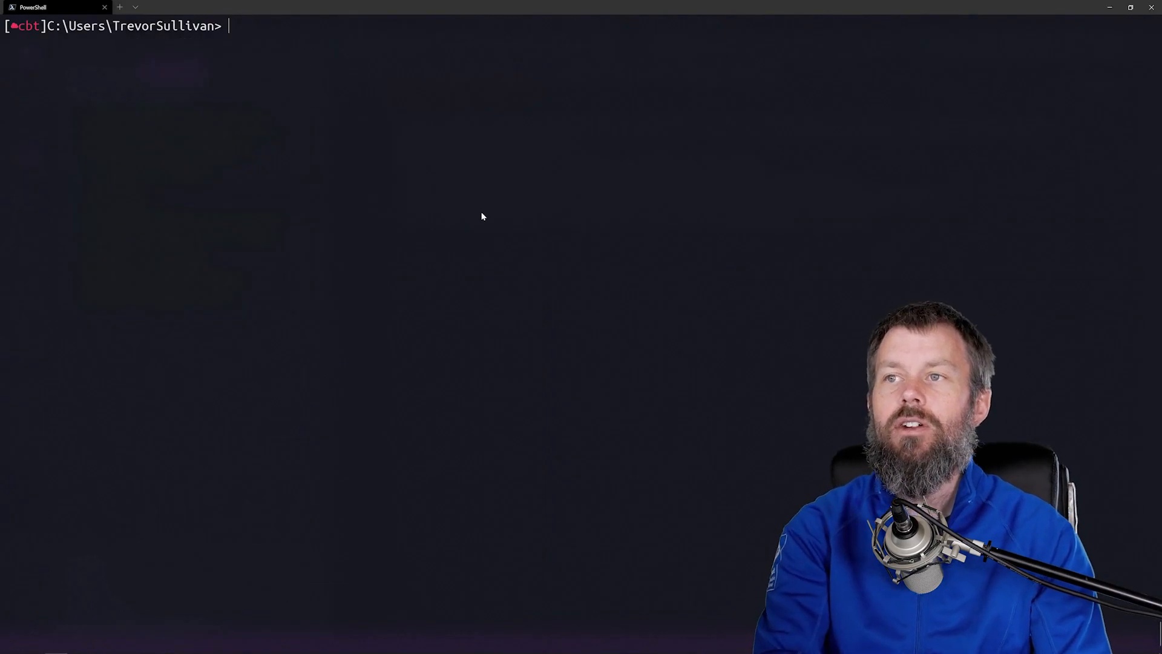
Run Get-Help -Name New-S3Bucket and highlight terms in its help output
type("get-h")
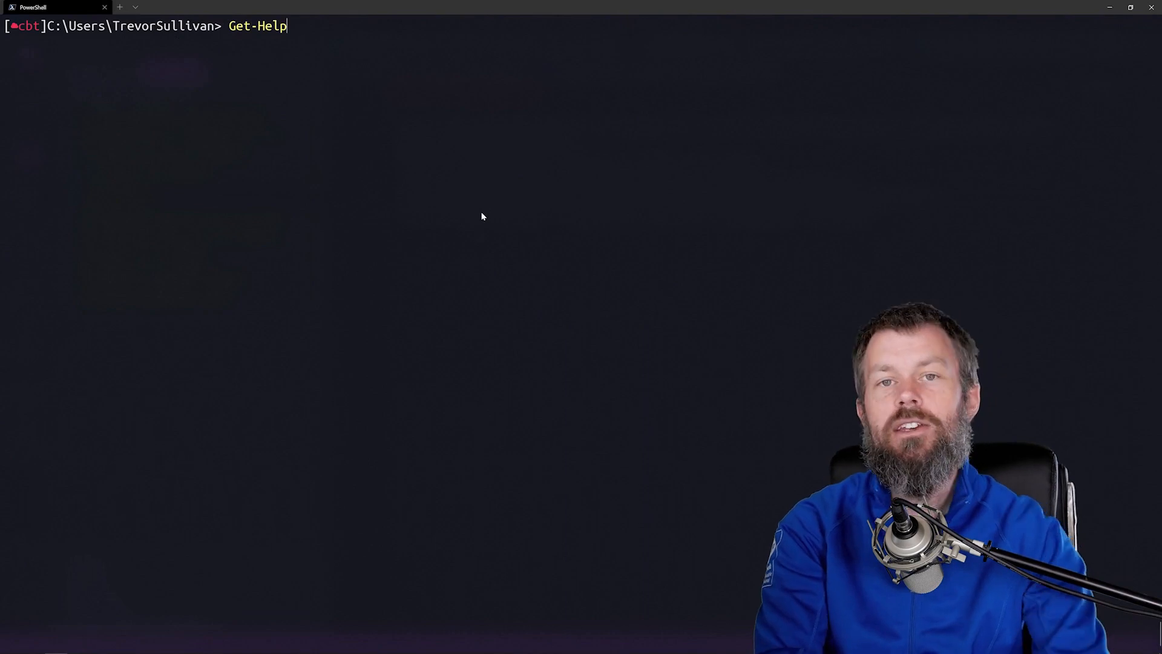
type("-Name")
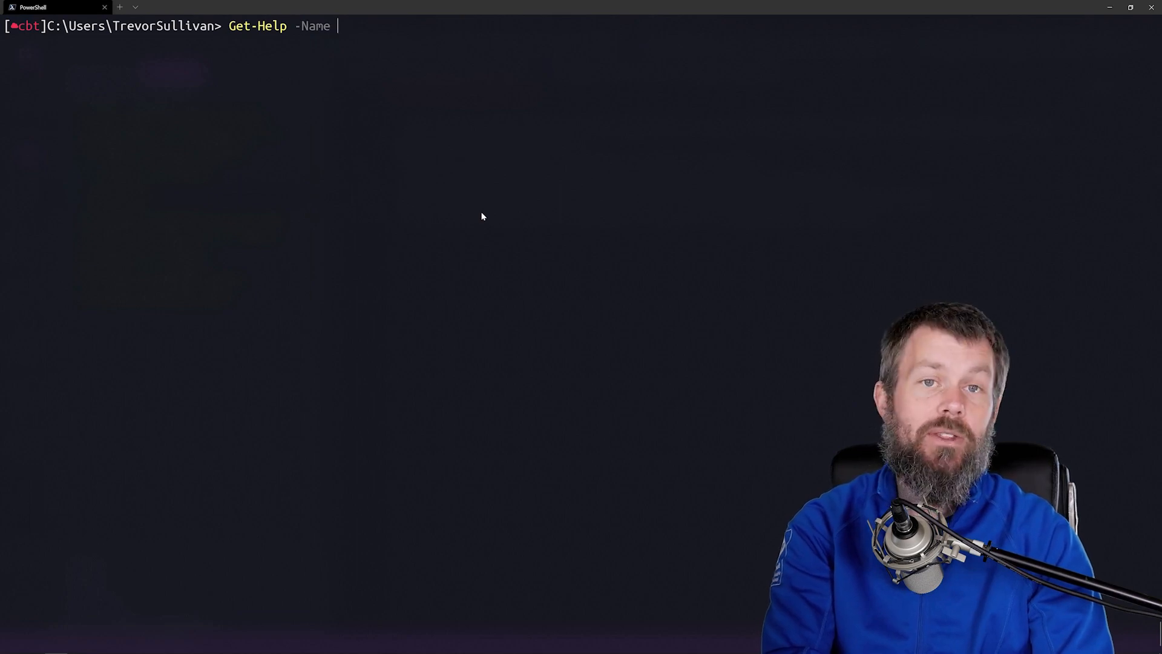
type("new-s")
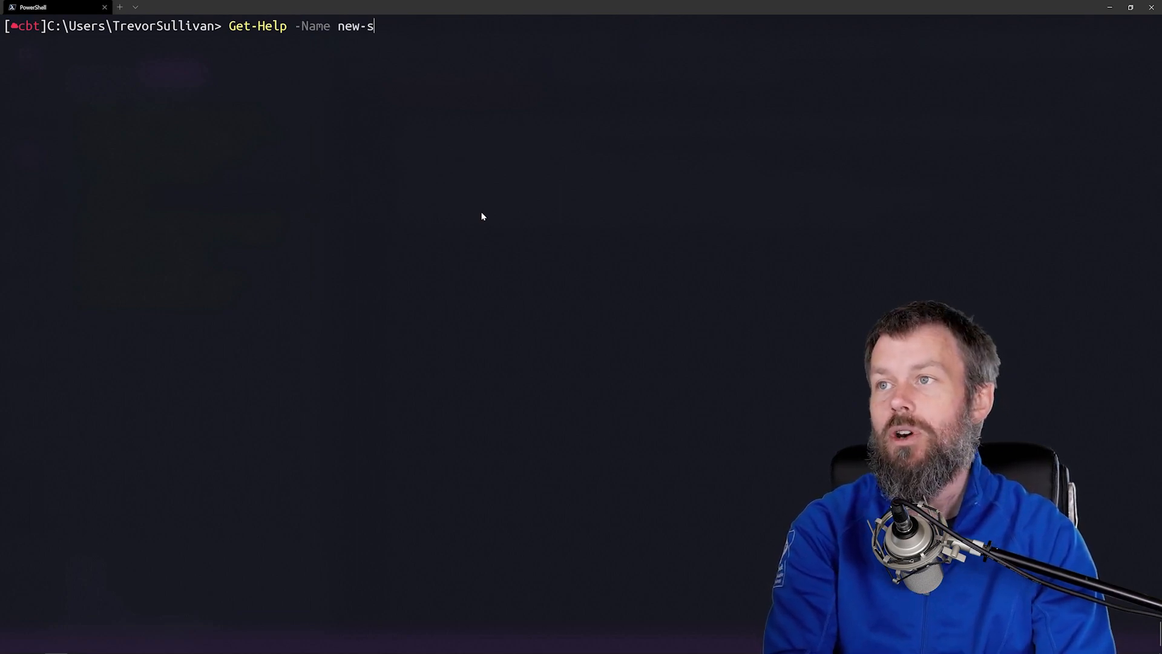
type("New-S3Bucket")
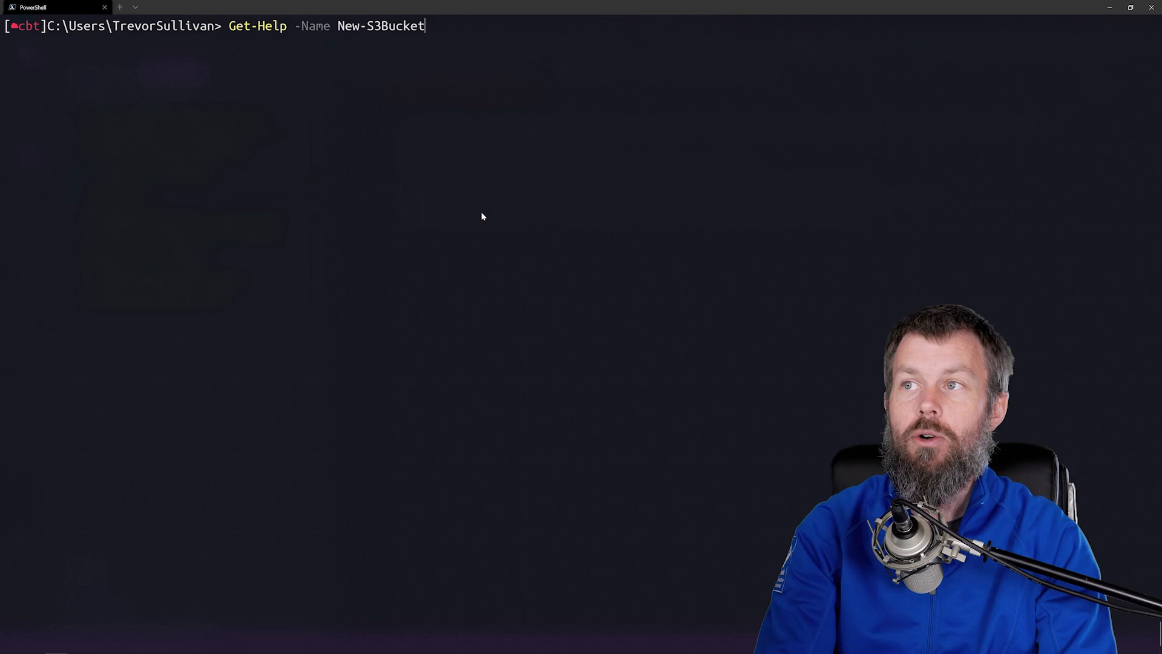
key("enter")
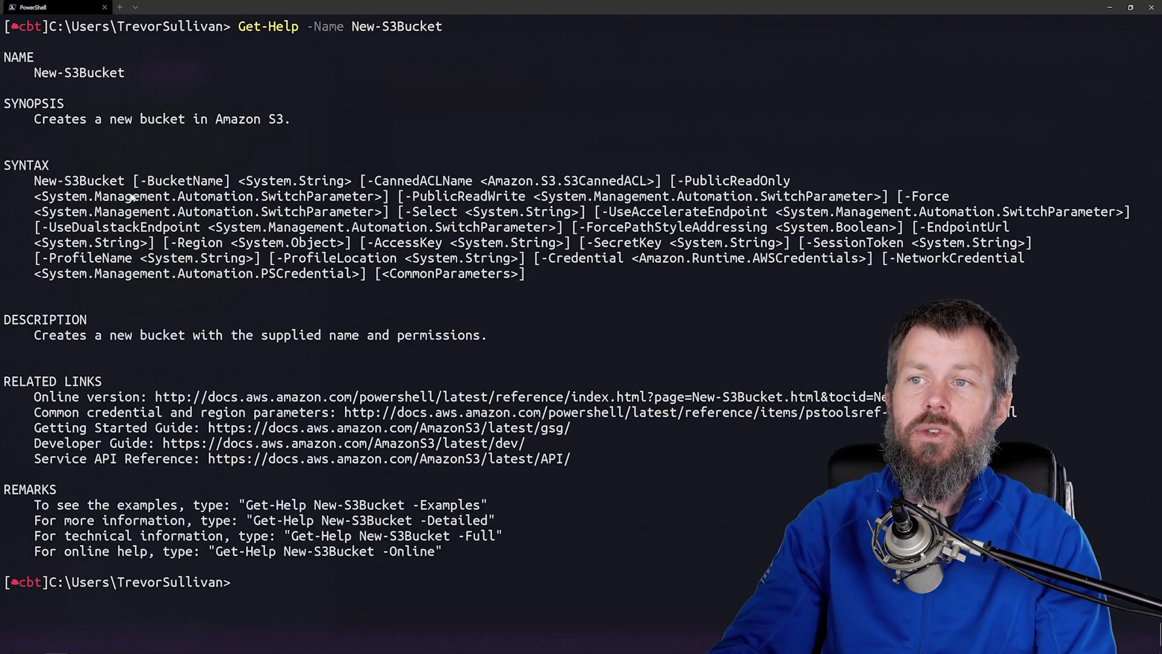
double_click(79, 180)
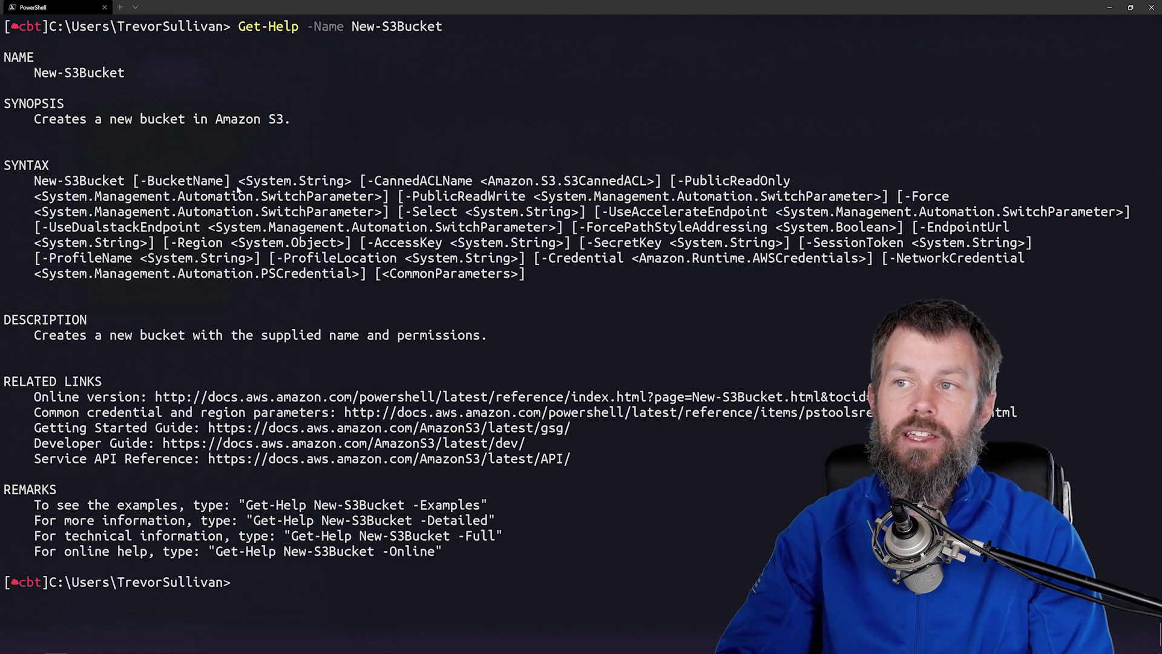
double_click(291, 181)
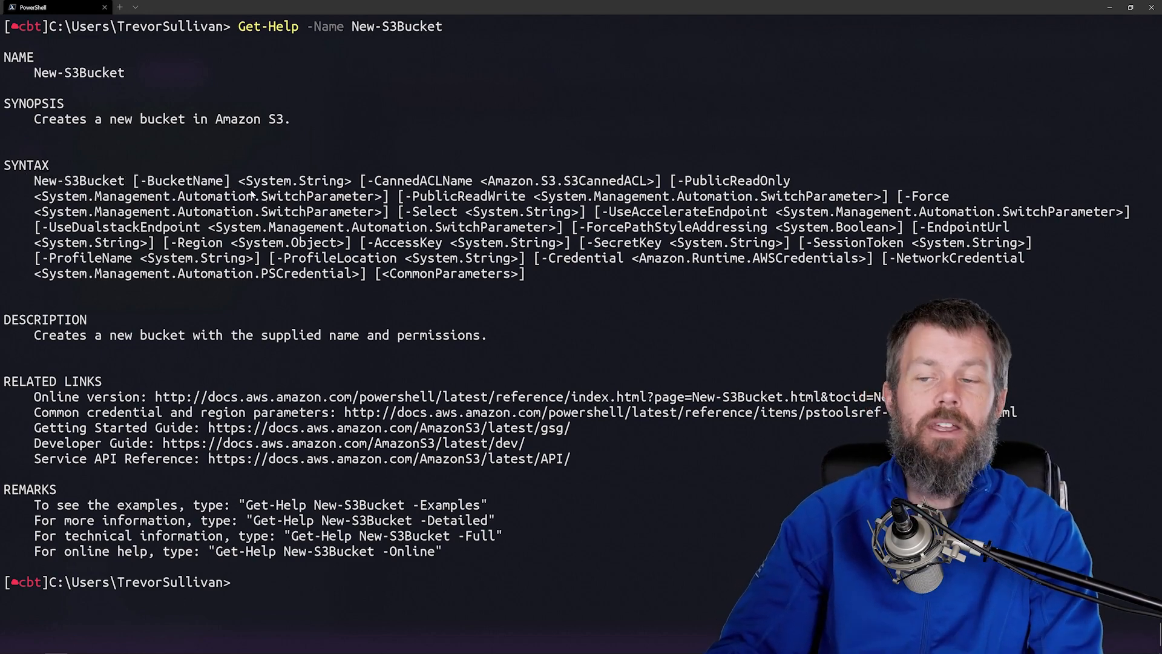
Create bucket trevor-west2-bacon with New-S3Bucket, then recall Get-Help -Name New-S3Bucket
type("new-")
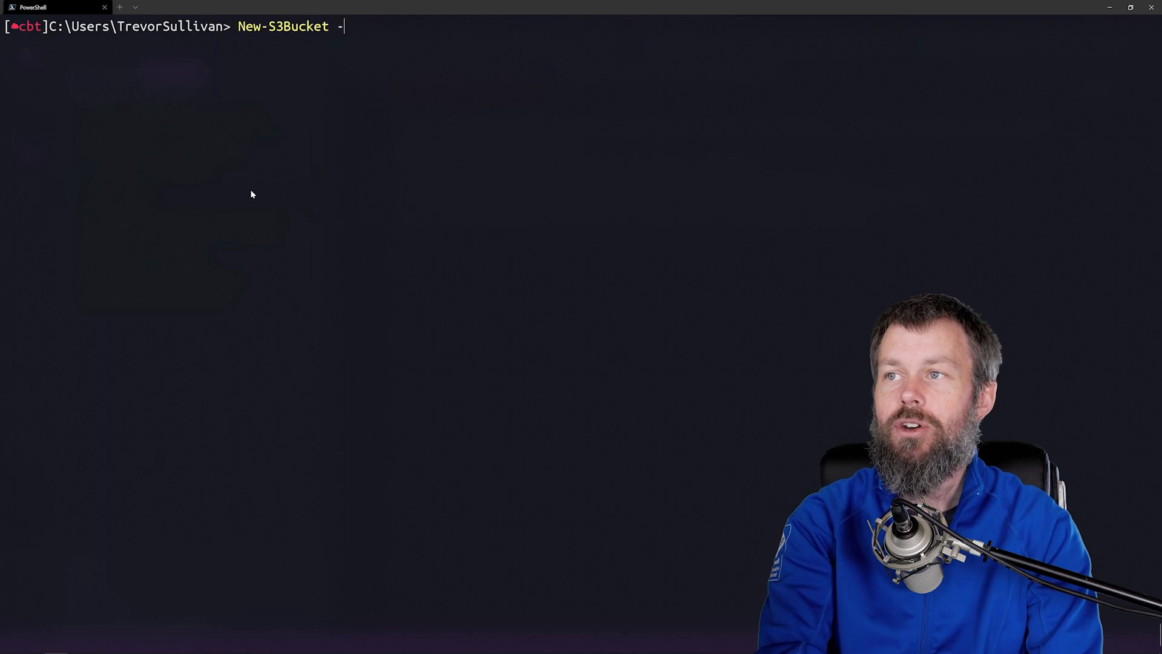
type("BucketName")
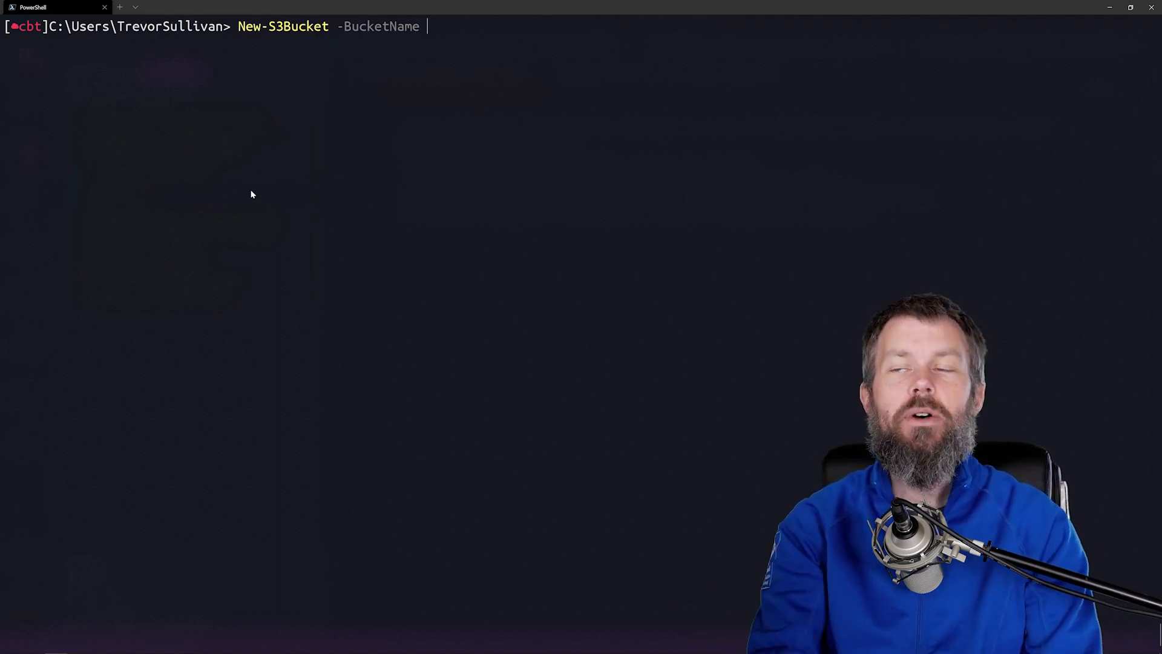
type("t")
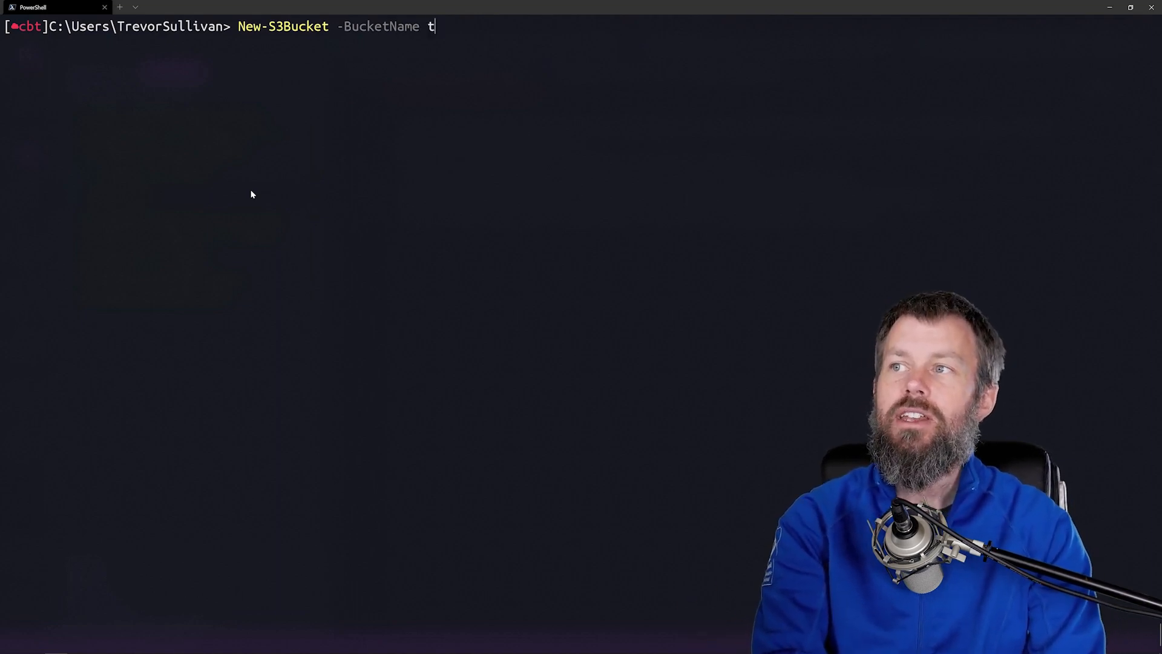
type("revor-west2")
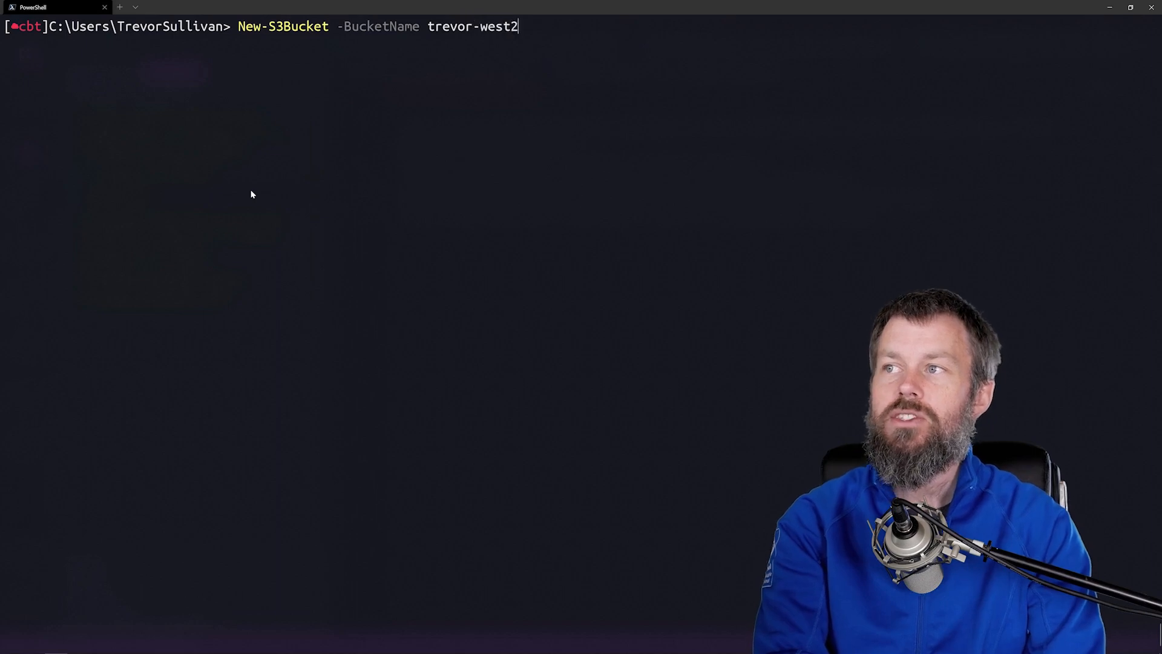
type("-bacon")
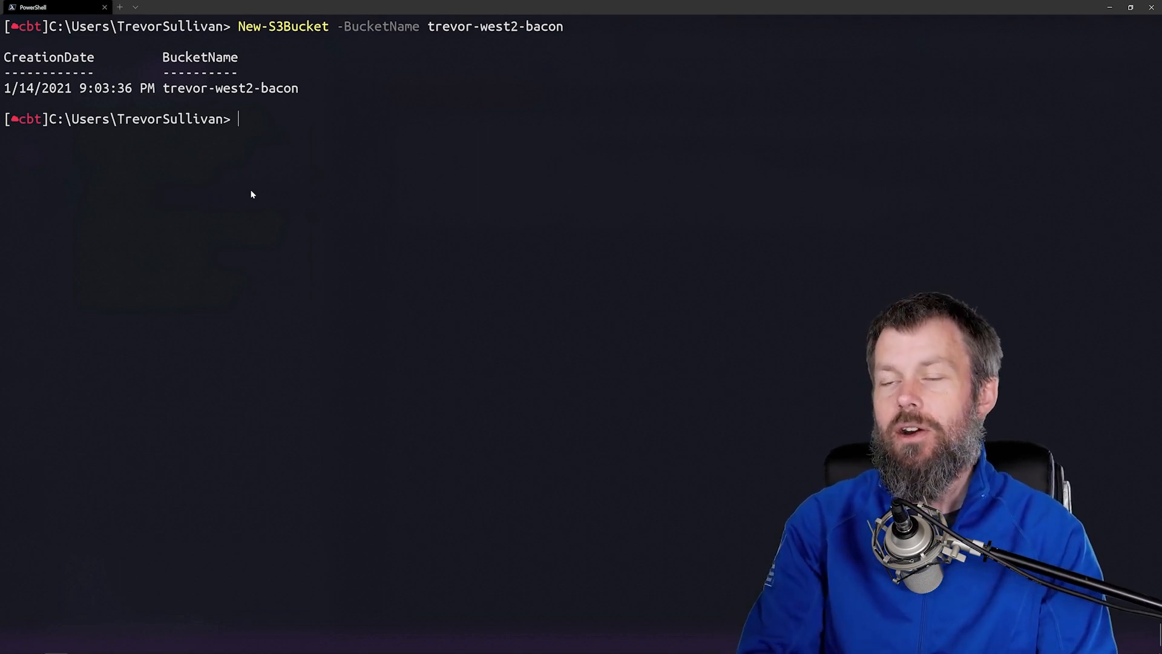
type("Get-Help -Name New-S3Bucket")
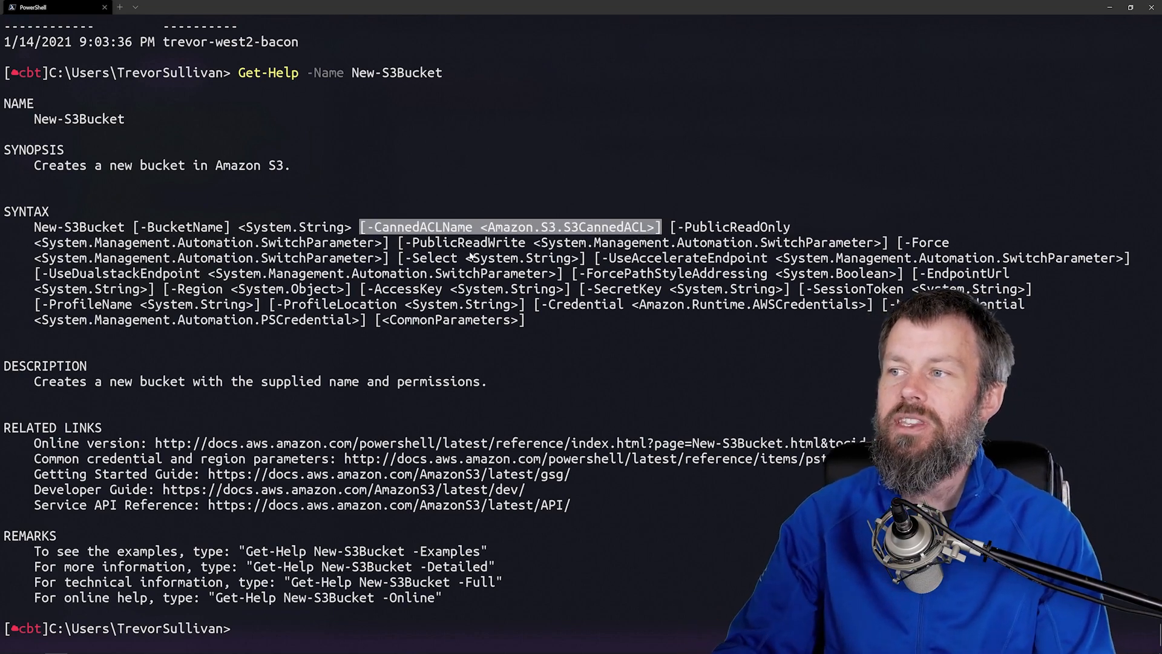
Check -CannedACLName in the New-S3Bucket help, then clear and recall the bucket command
type("New-S3Bucket -BucketName trevor-west2-bacon")
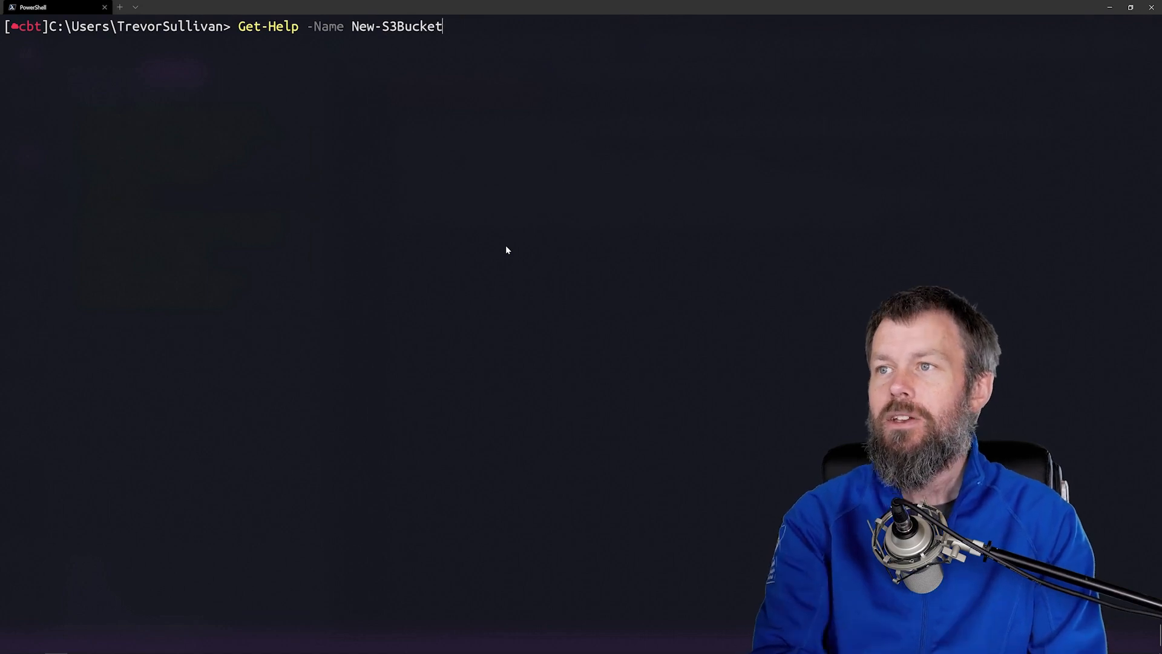
Create trevor-west2-bacon2 with -CannedACLName public-read after browsing the canned ACL options
type("New-S3Bucket -BucketName trevor-west2-bacon")
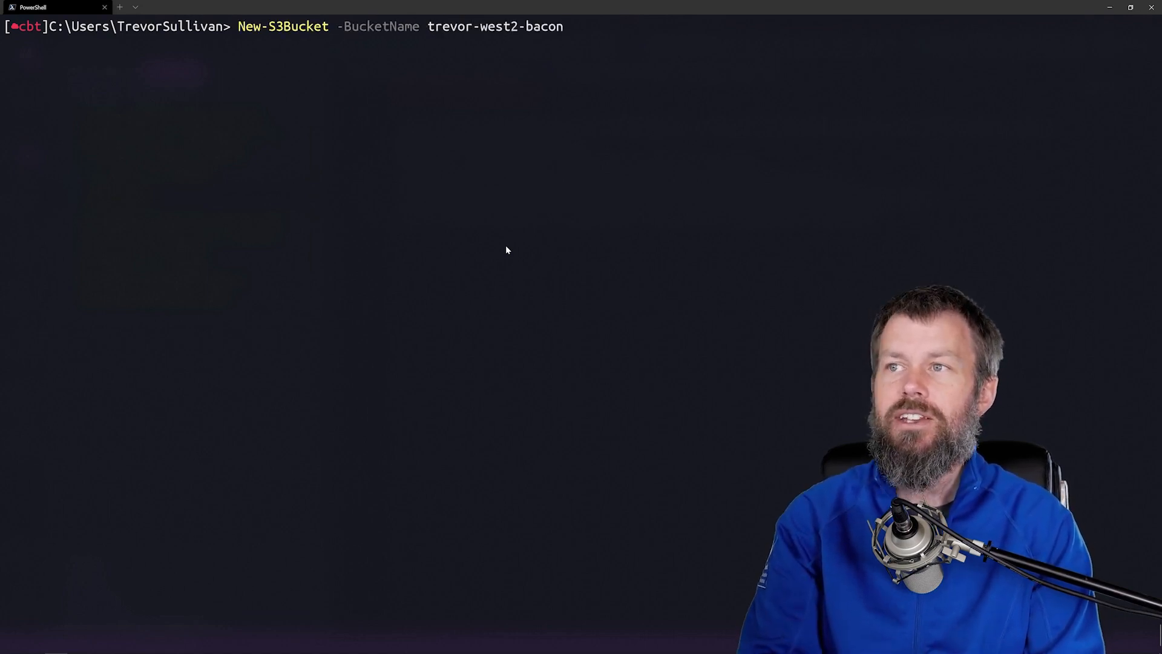
type("-")
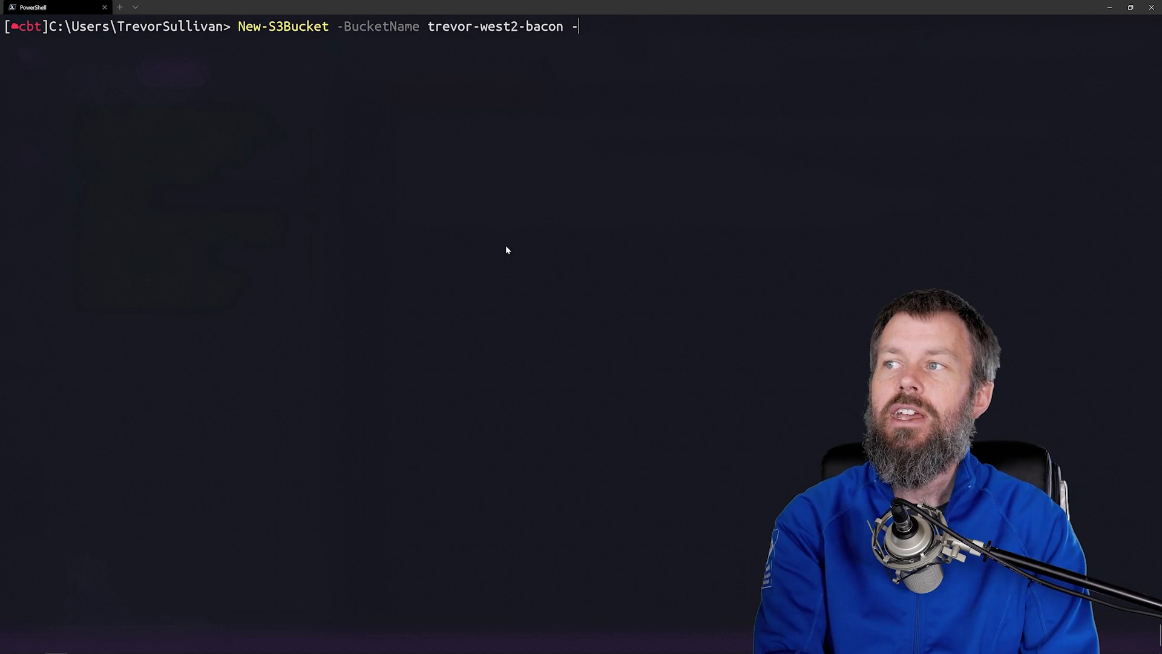
type("CannedACLName")
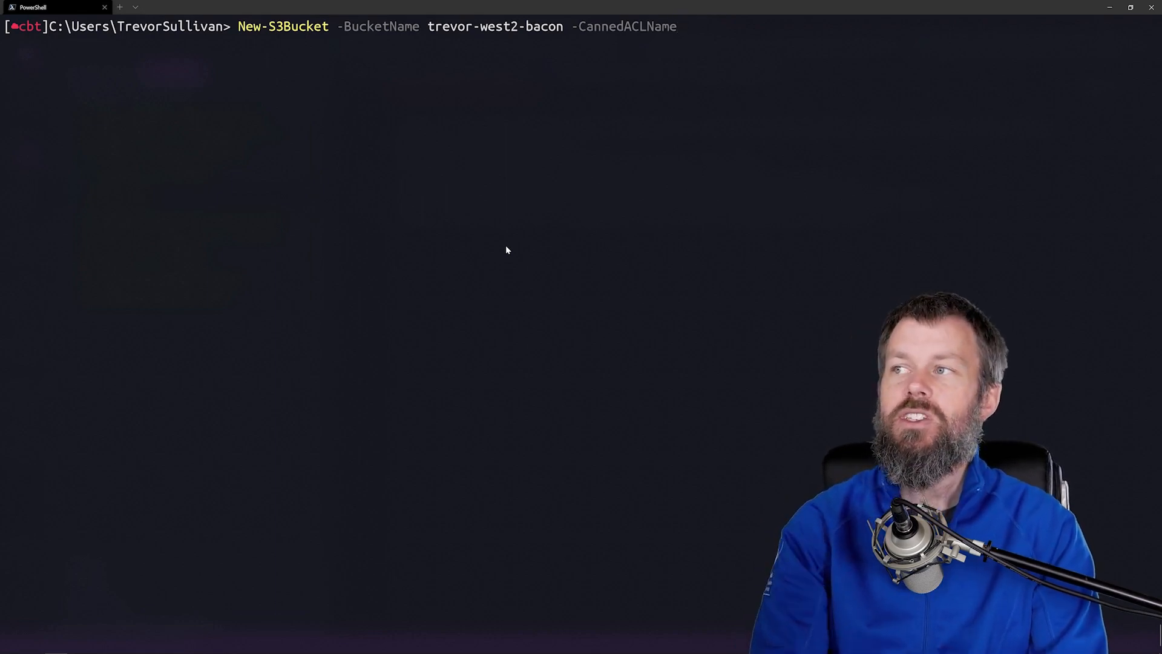
type("authenticated-read")
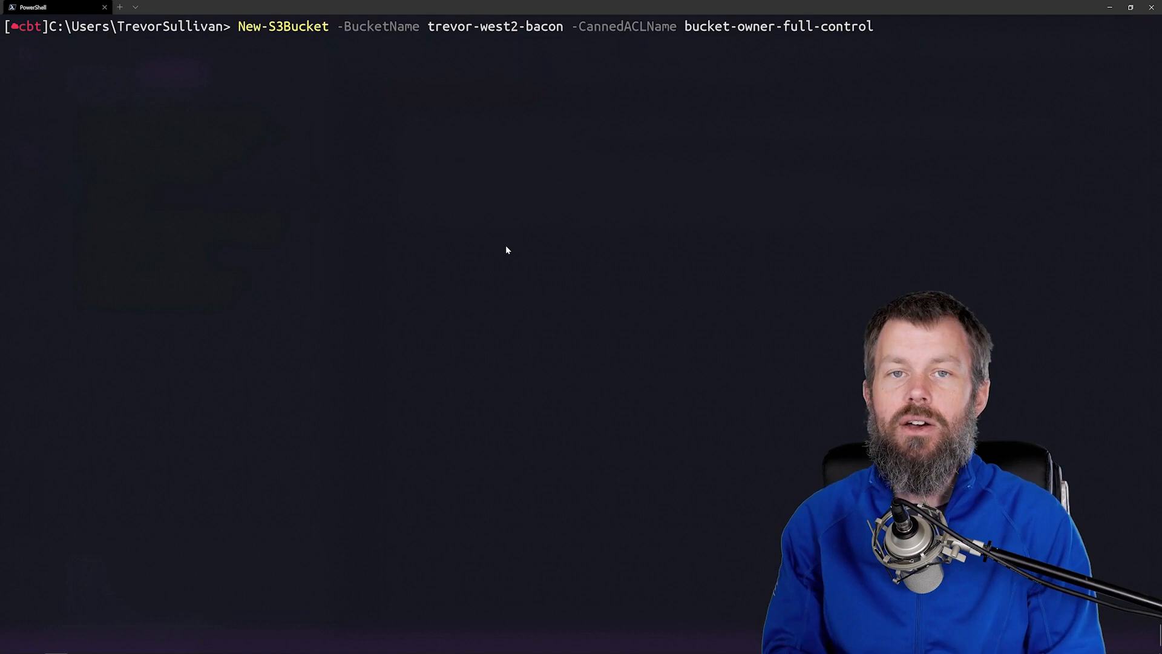
type("log-delivery-write")
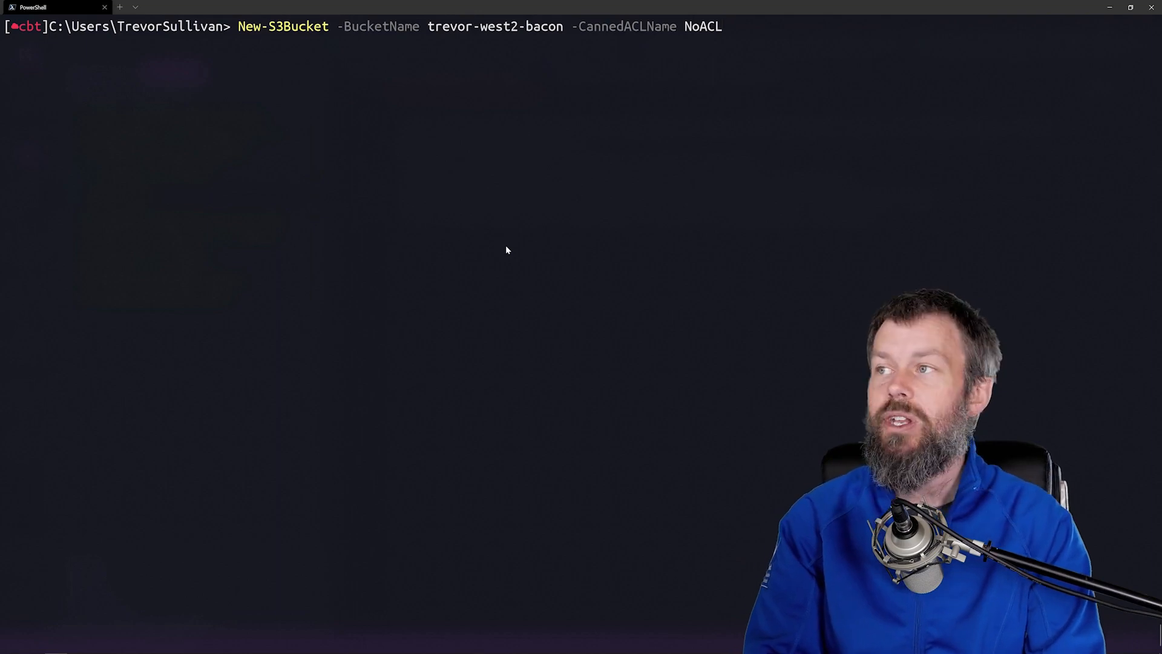
type("public-read")
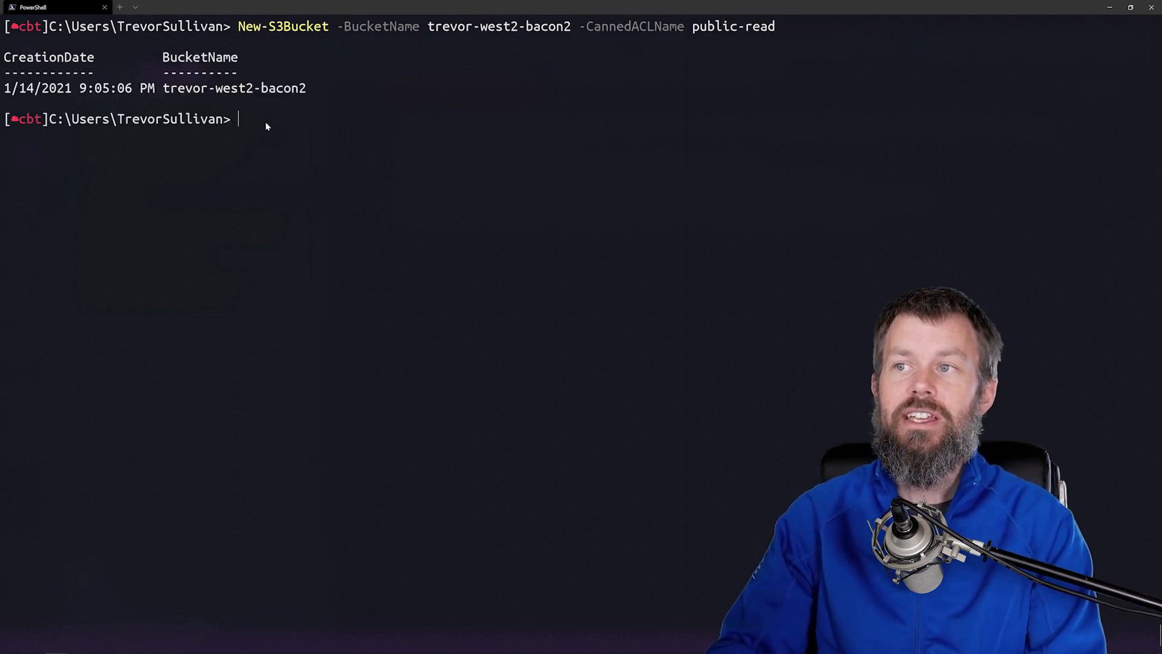
mouse_move(219, 108)
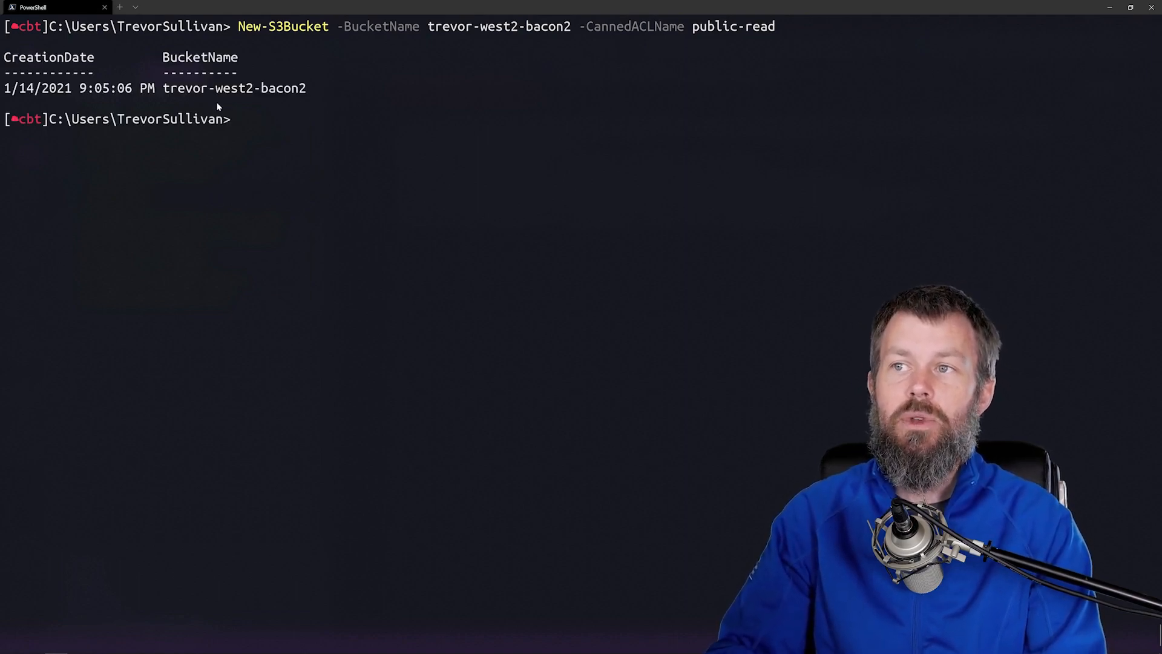
Run Get-Command *s3* -Module AWSPowerShell.NetCore to list the S3 cmdlets
double_click(732, 26)
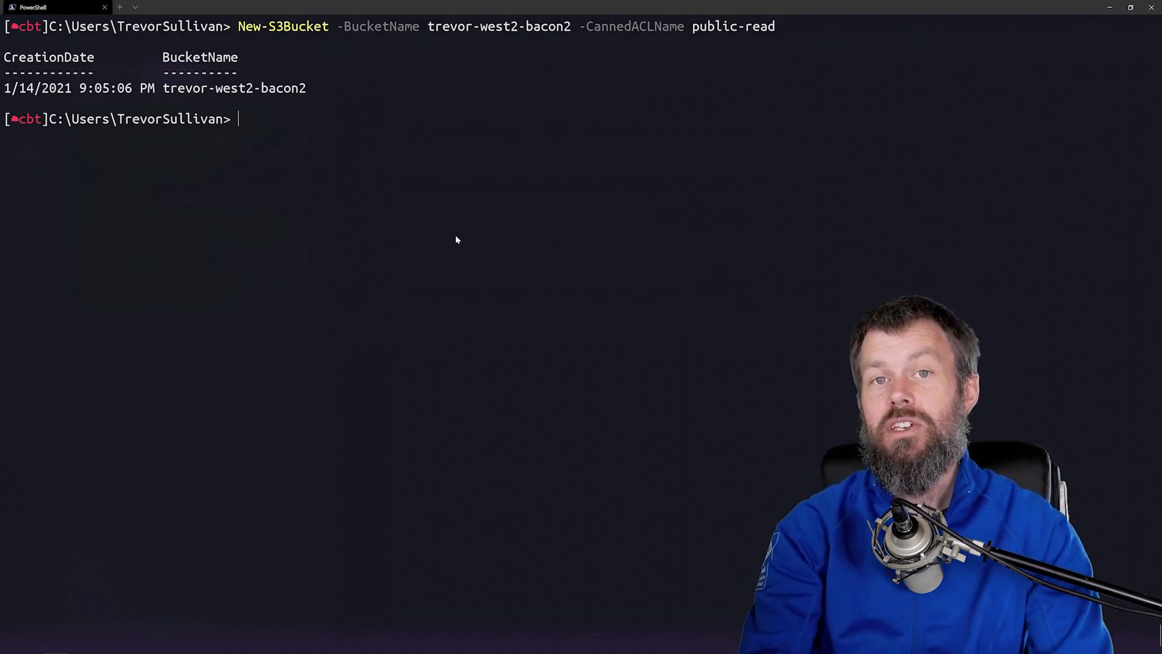
type("g")
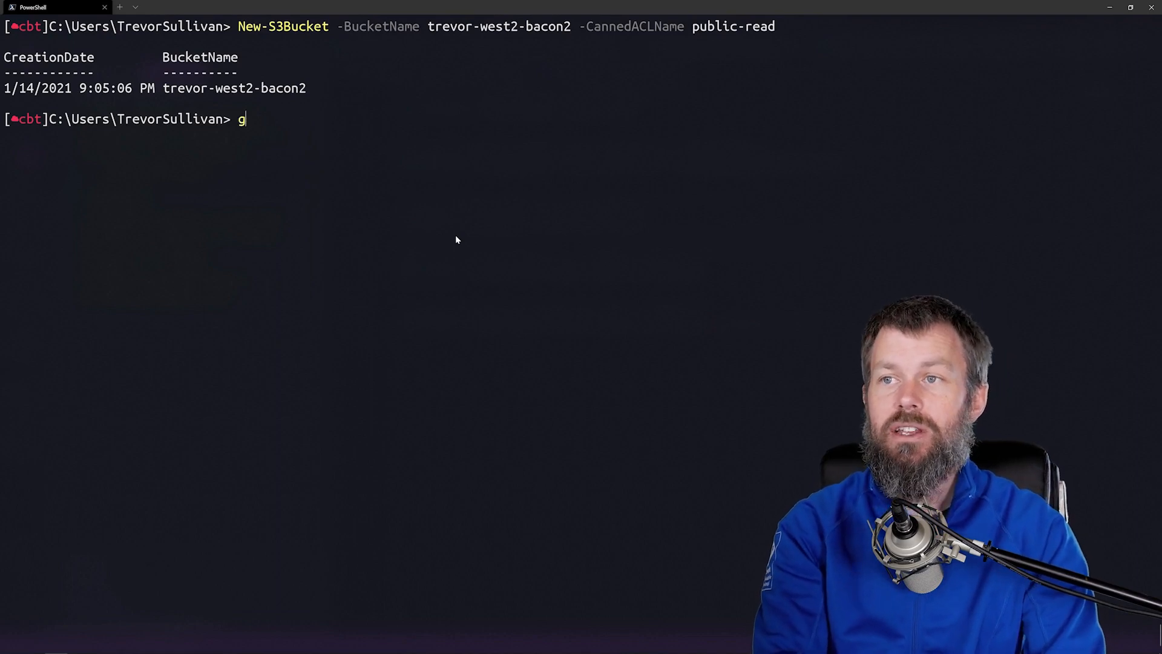
type("et-Command *s3* -Module")
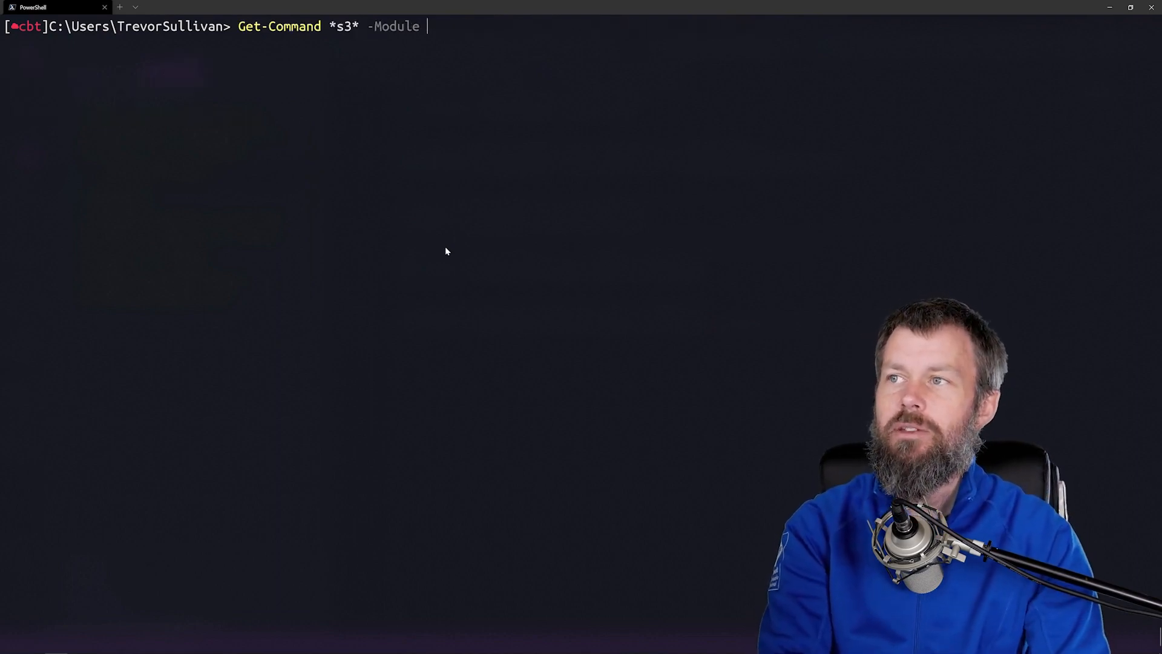
type("AWSPowerShell.NetCore")
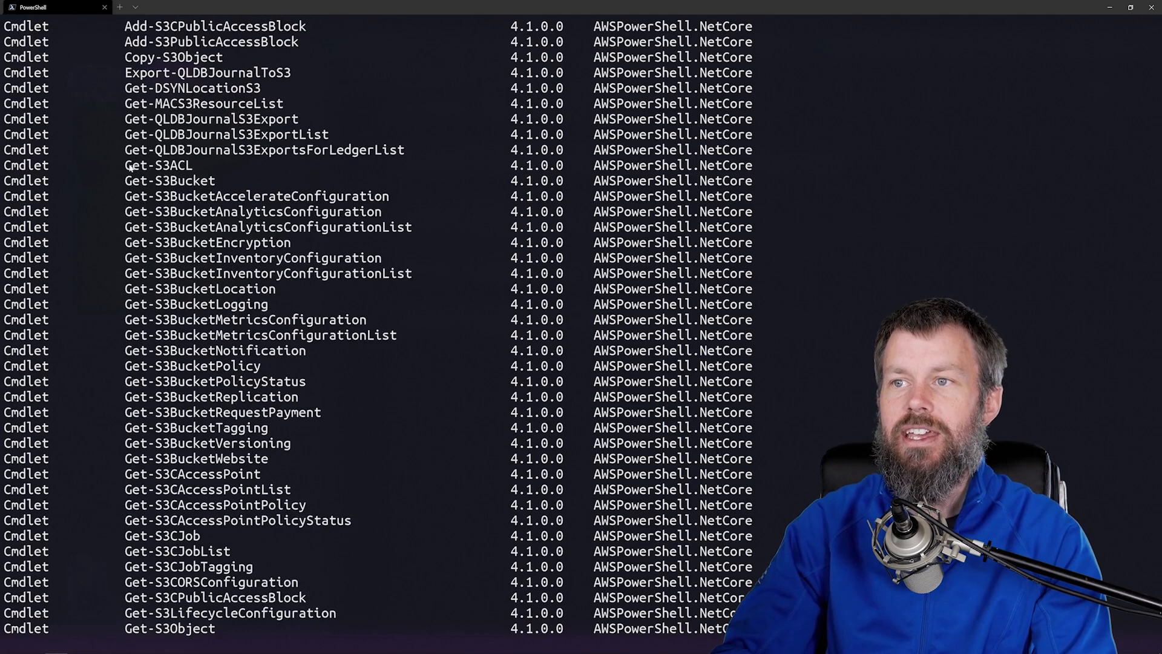
double_click(157, 164)
type("h")
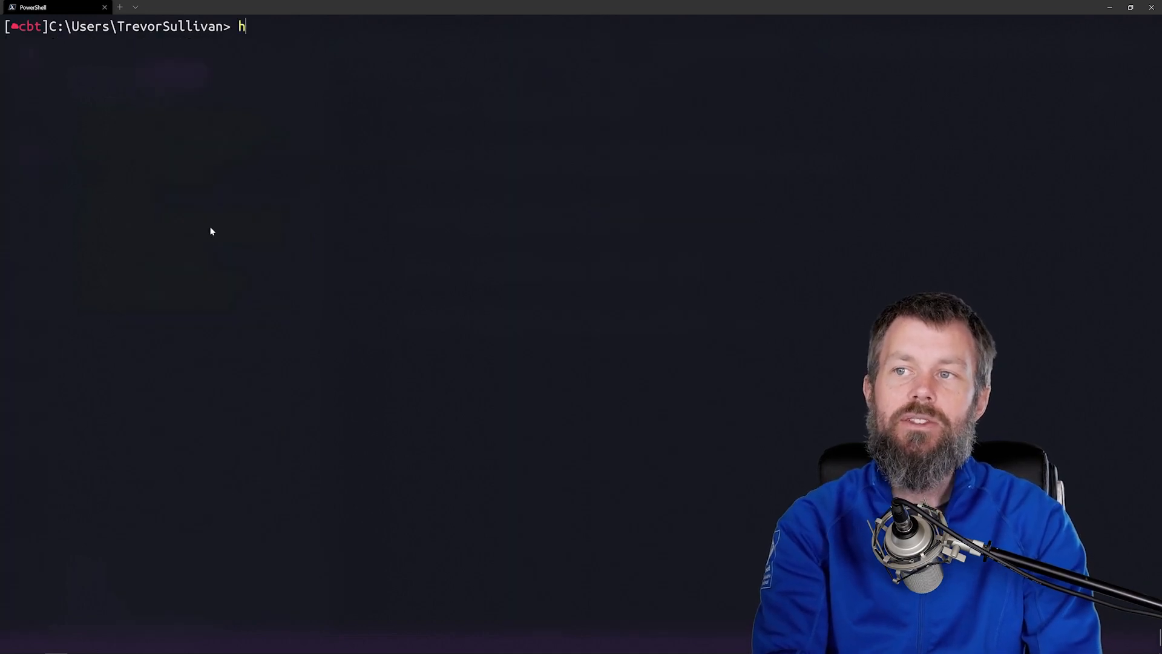
type("elp get-s")
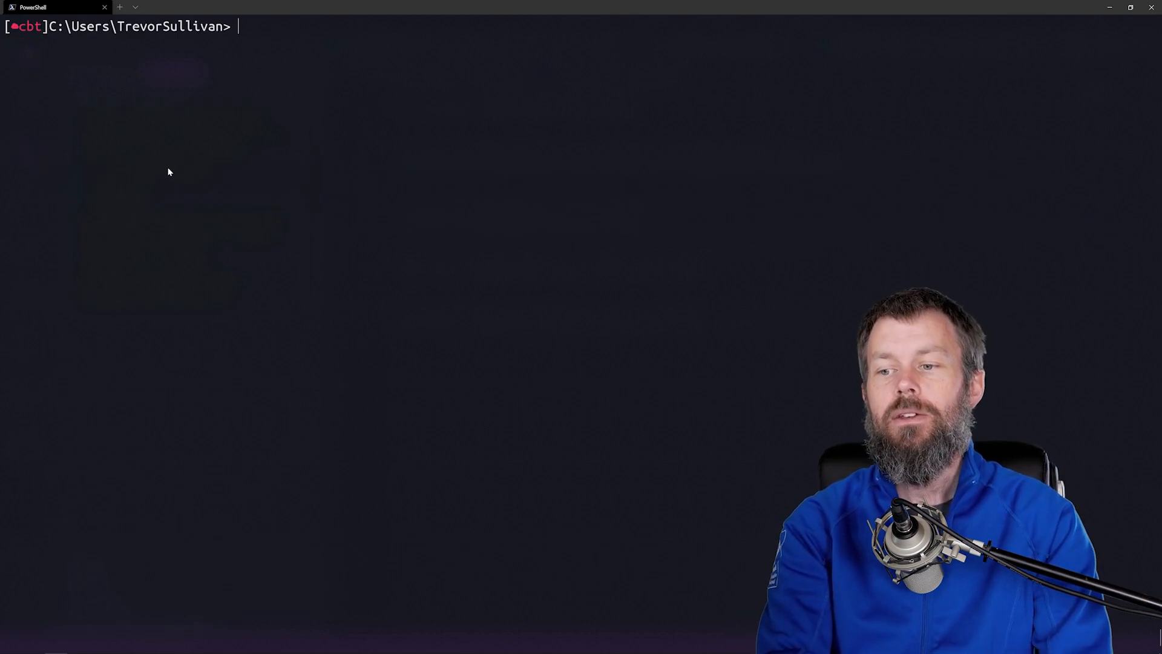
List buckets with Get-S3Bucket and look up the ACL for trevor-west2-bacon
type("Get-S3Bucket")
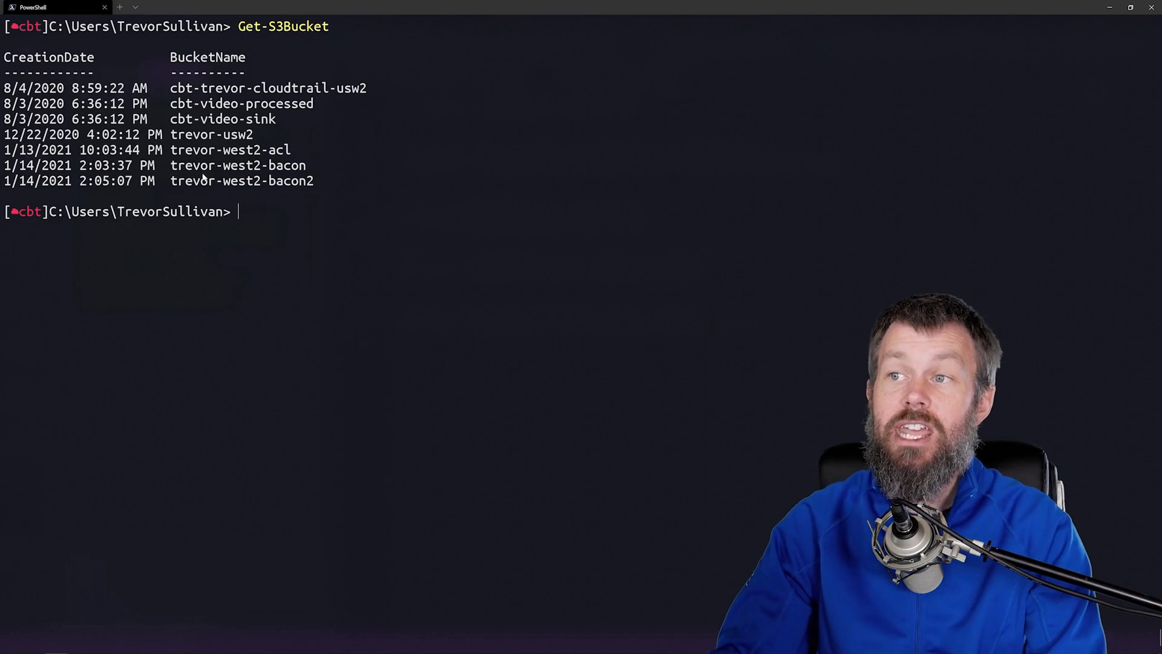
type("get-s3")
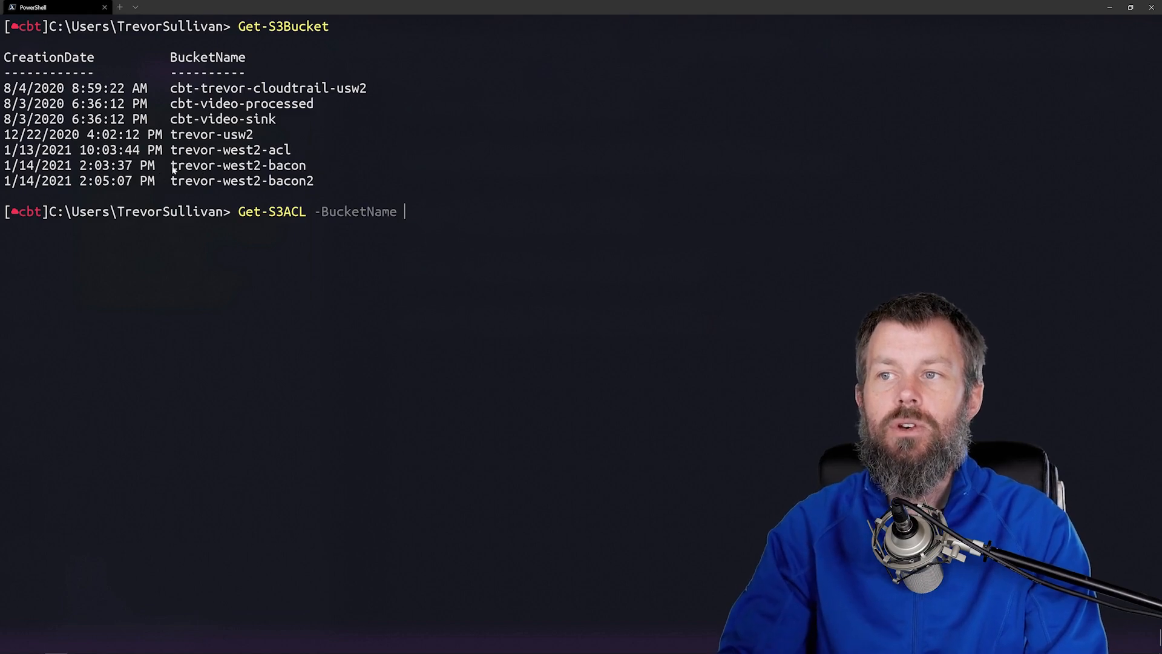
type("trevor-west2-bacon")
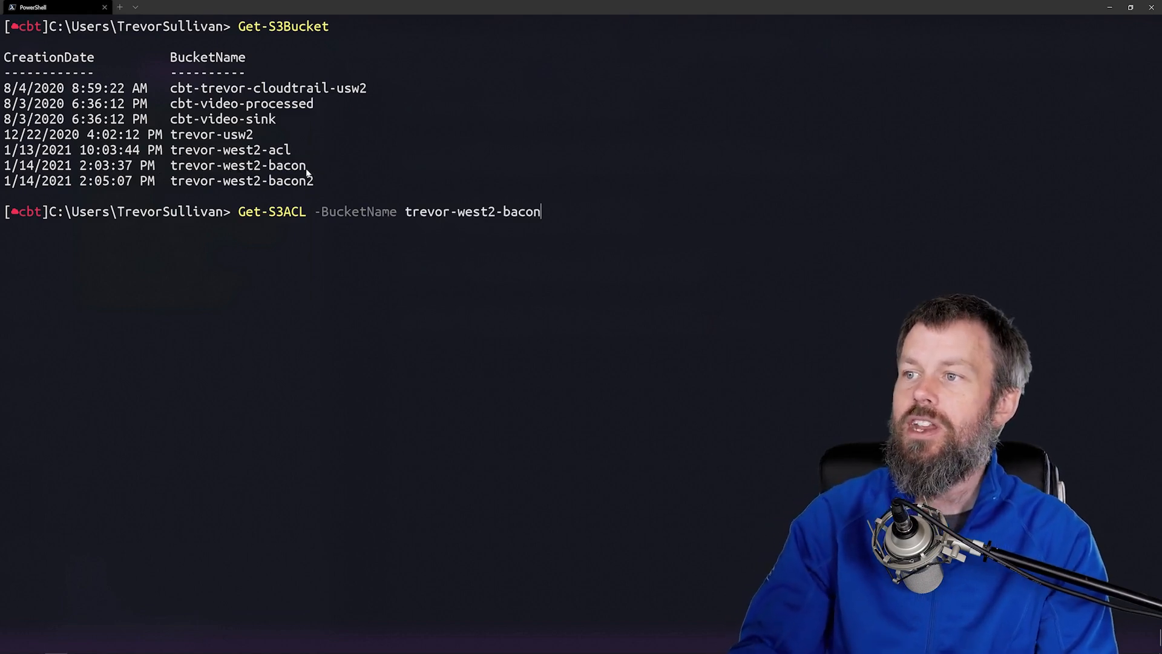
key("Enter")
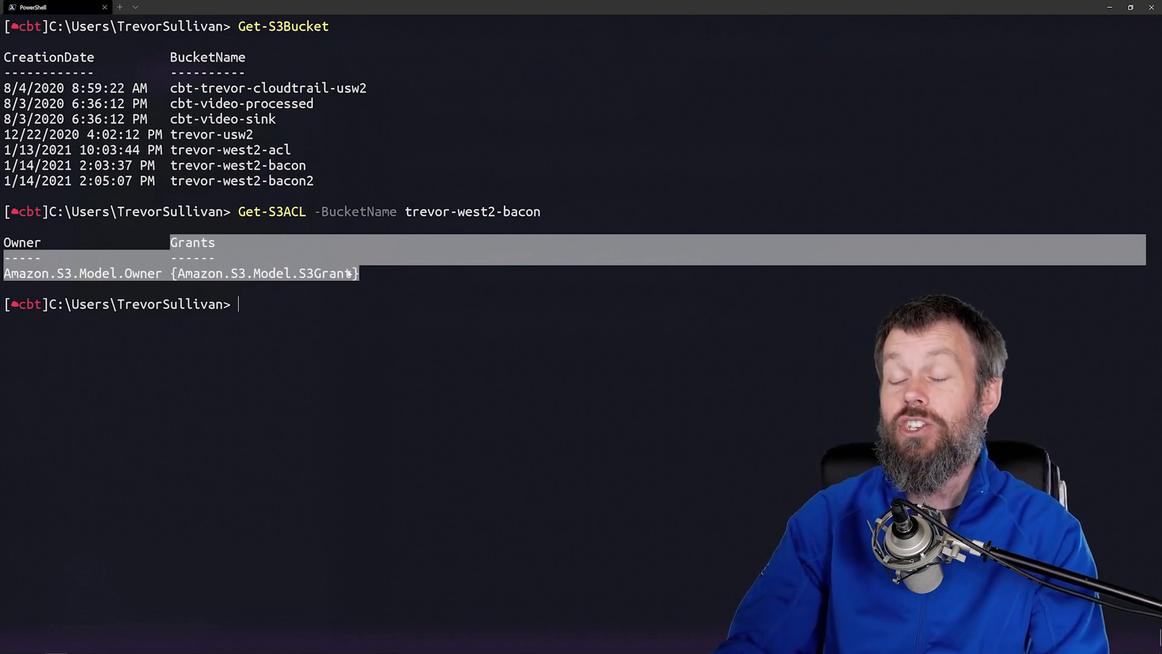
Show the bucket's .Grants, point out FULL_CONTROL, and inspect [0].Grantee
type("Get-S3ACL -BucketName trevor-west2-bacon")
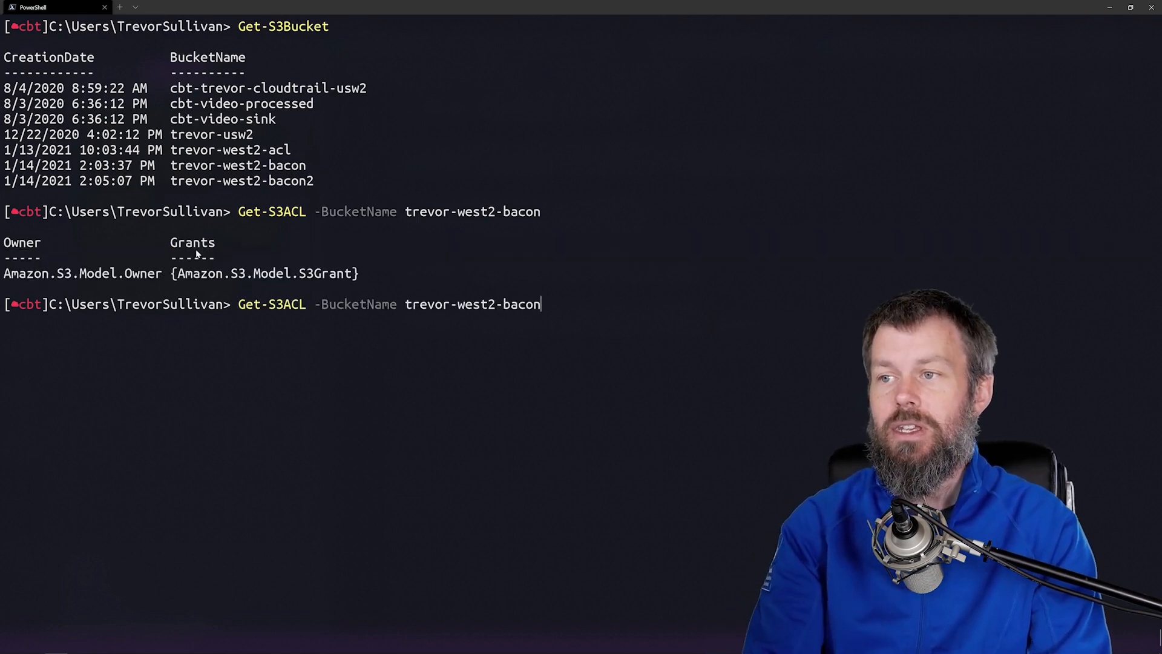
type(")")
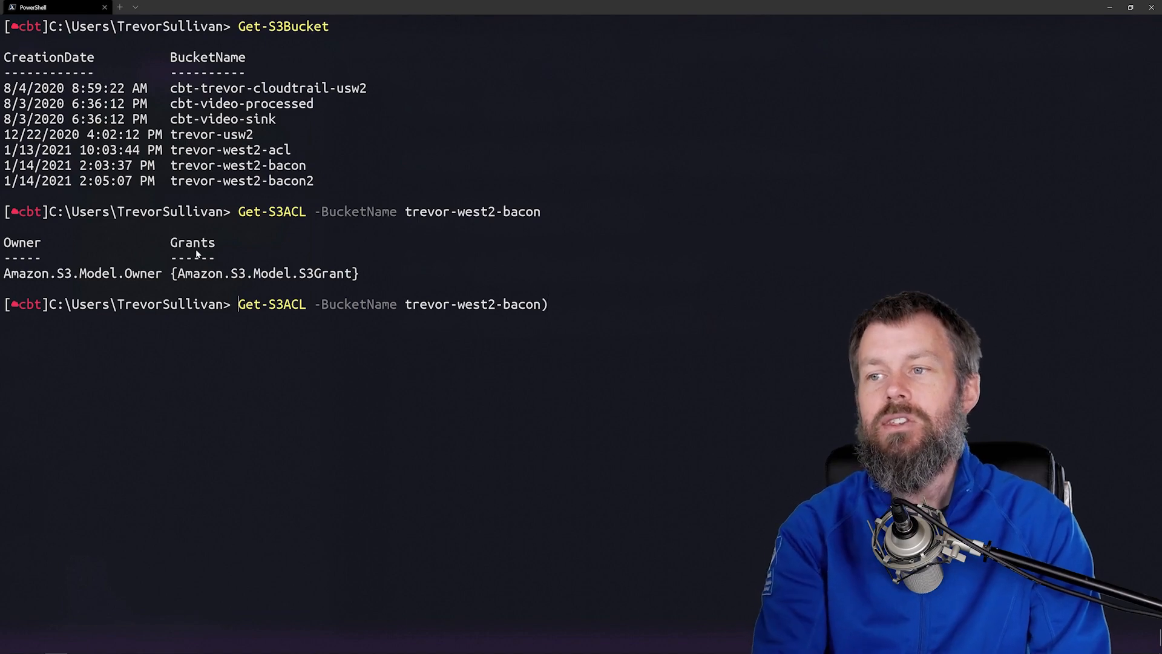
type("(")
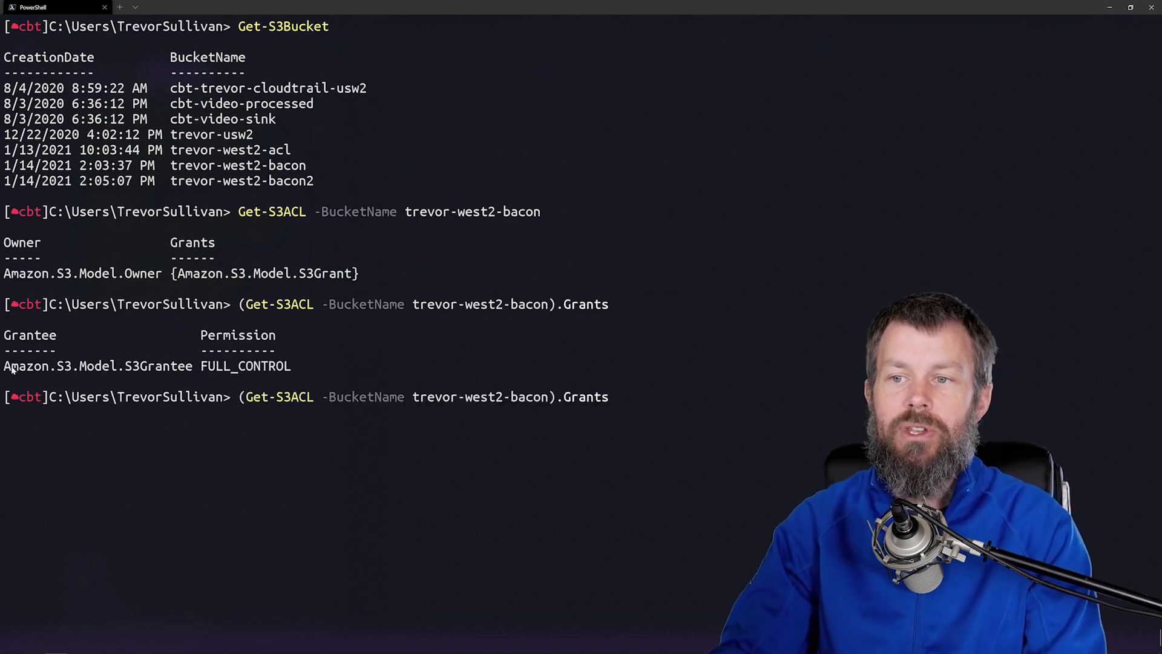
double_click(245, 366)
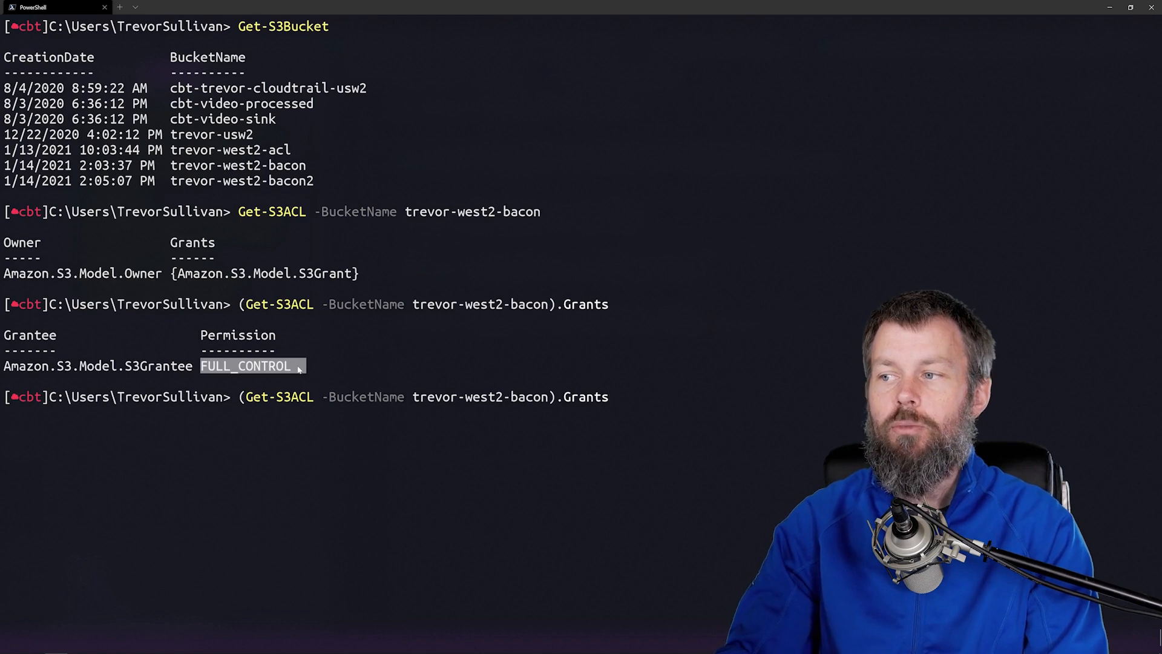
type("[")
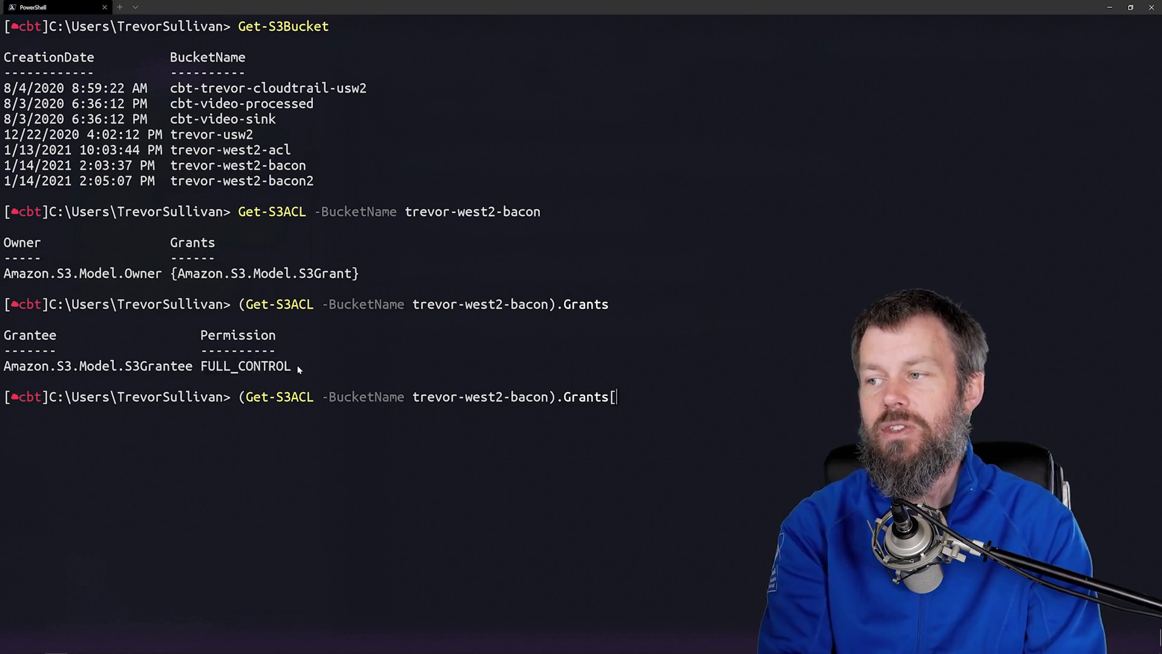
type("0].Grantee")
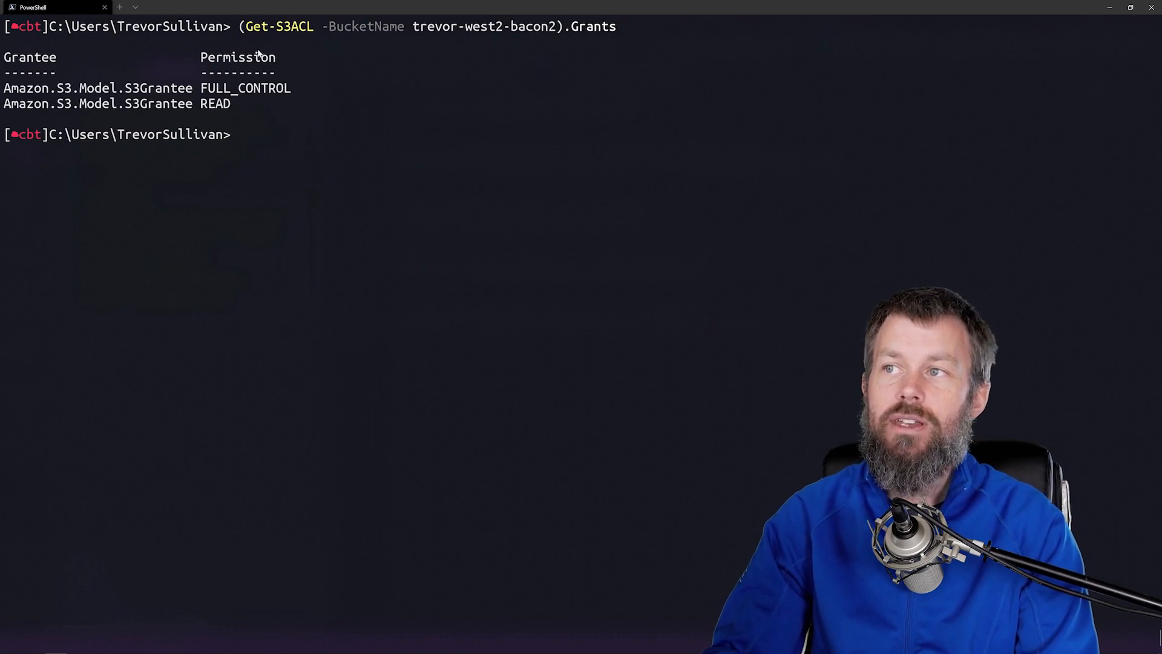
mouse_move(542, 29)
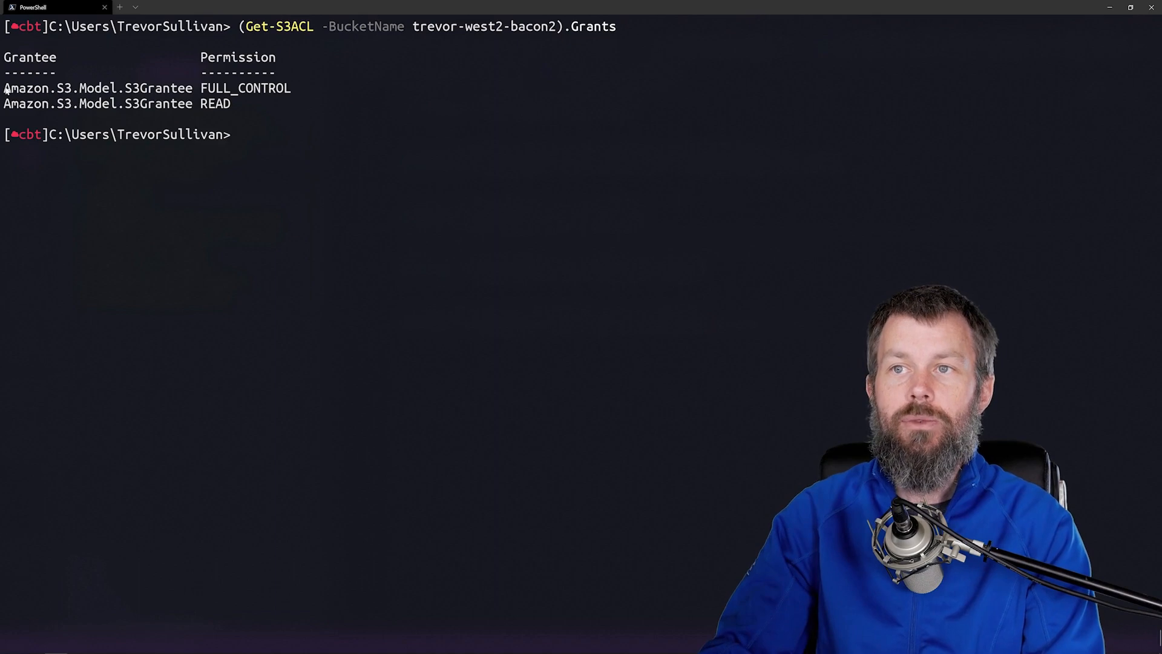
Highlight the trevor-west2-bacon2 grants output showing READ alongside FULL_CONTROL
left_click_drag(4, 87, 294, 87)
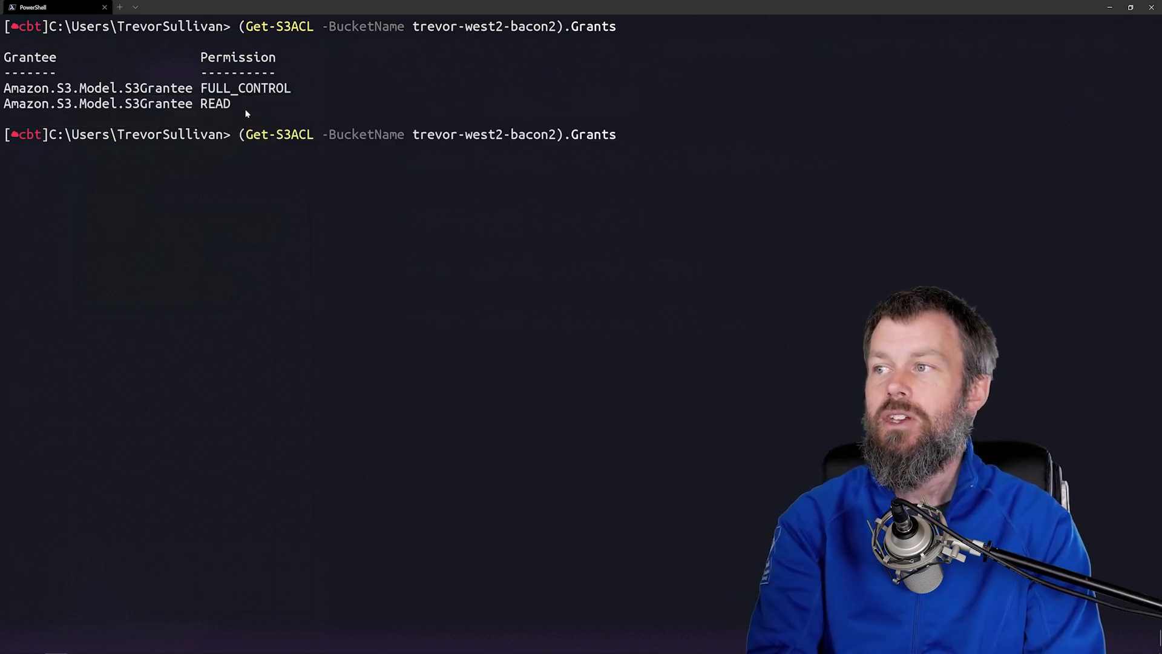
Append [1].Grantee to reveal the AllUsers group, then highlight the READ grant row
type("[1].")
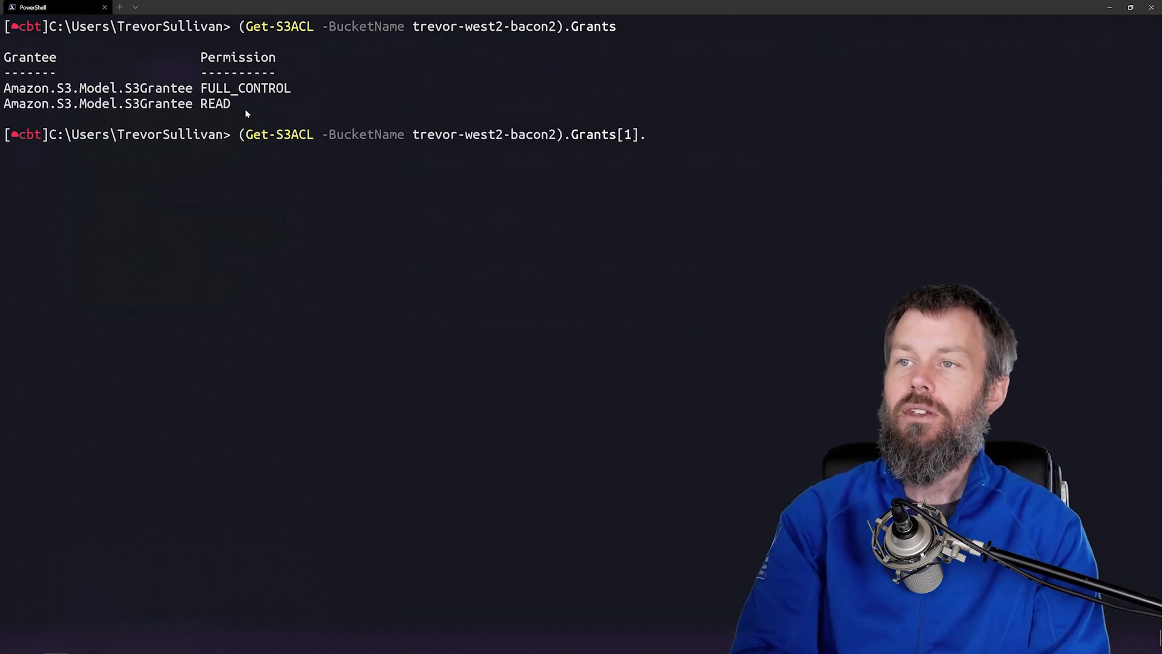
triple_click(111, 103)
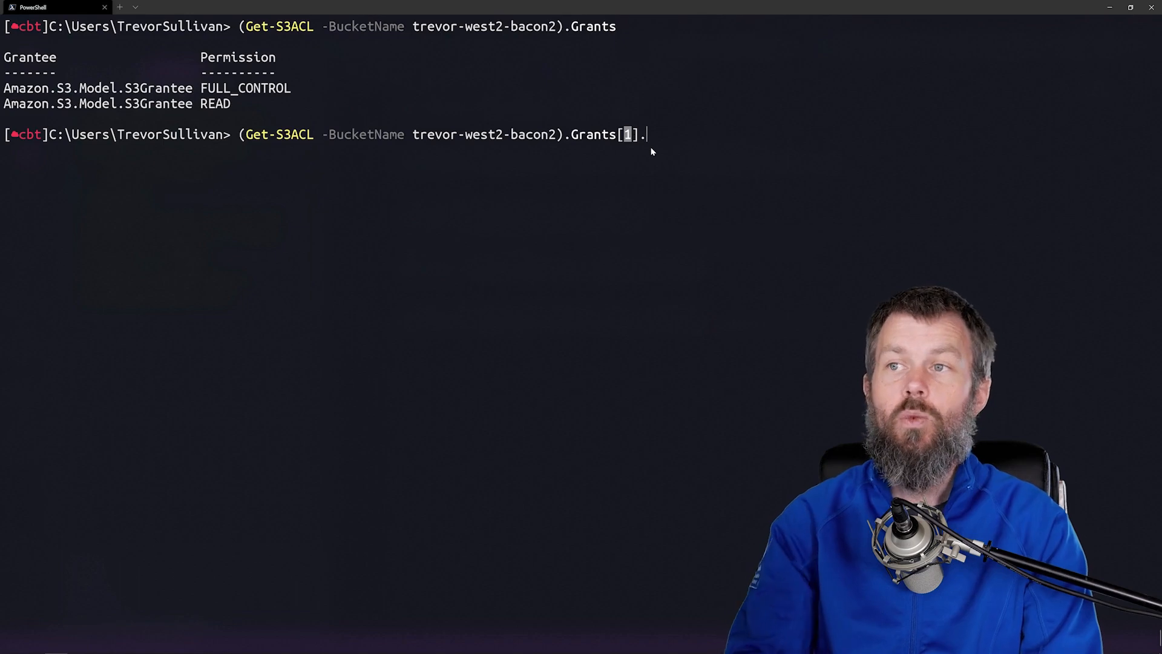
type("Grantee")
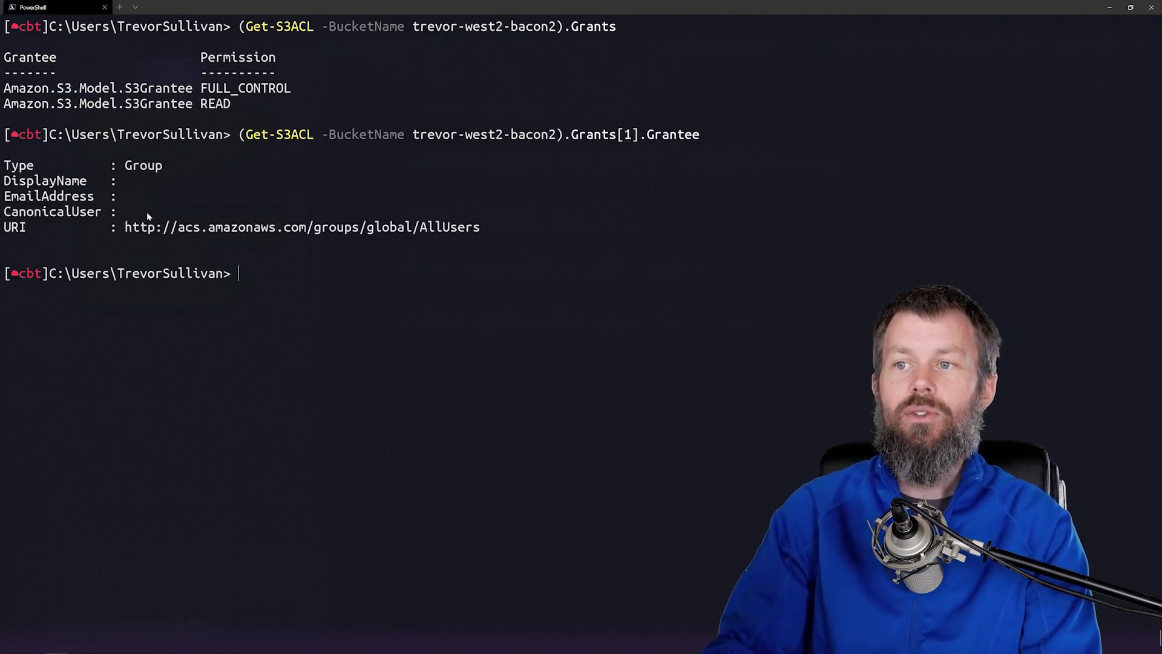
left_click_drag(123, 227, 480, 227)
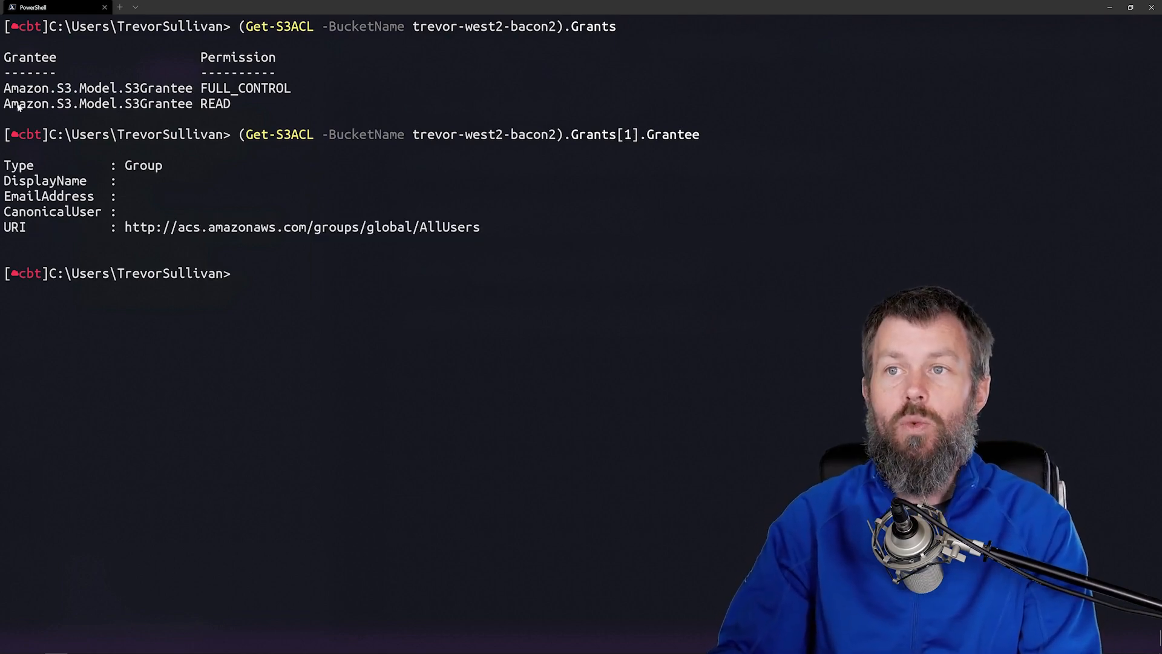
left_click_drag(4, 103, 237, 103)
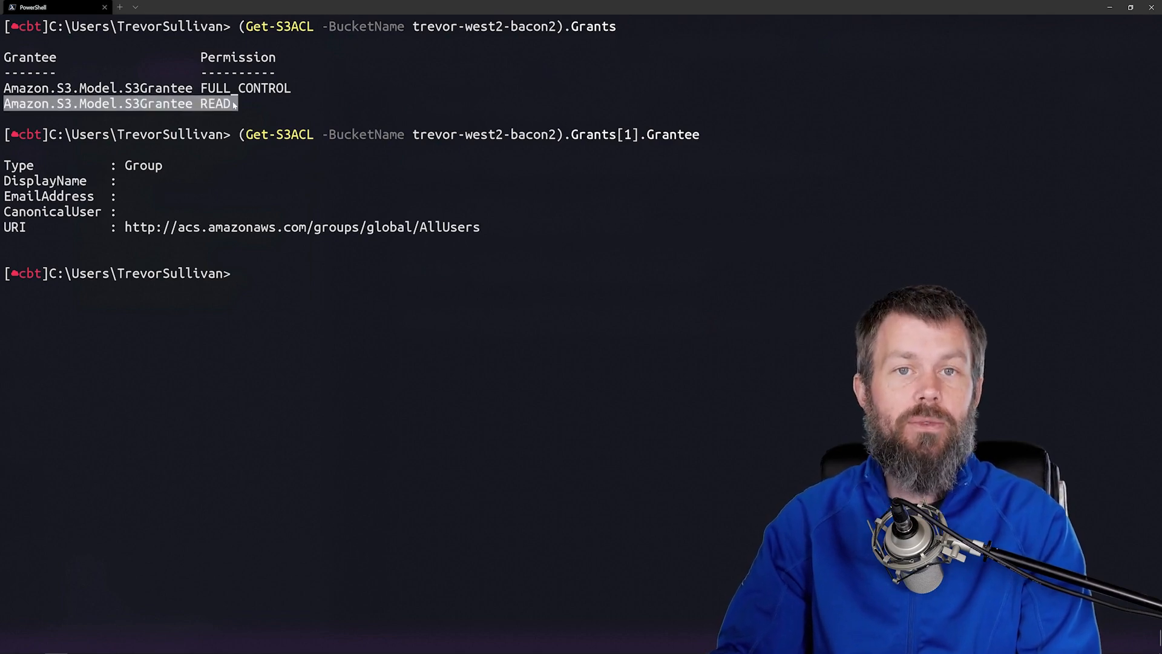